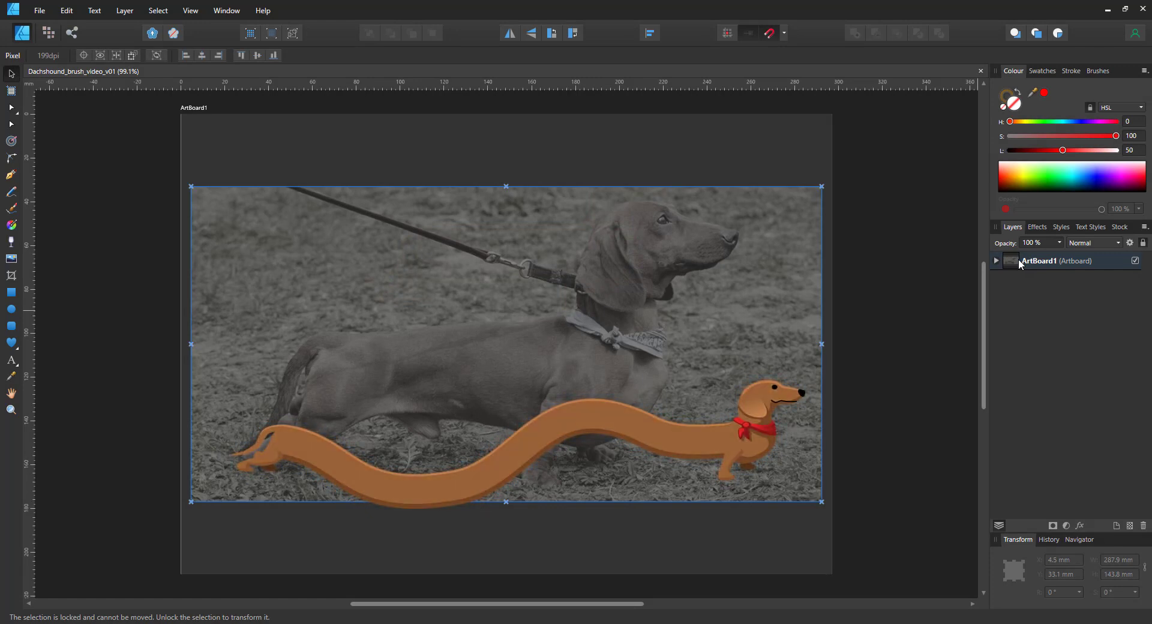
pyautogui.moveTo(1021, 265)
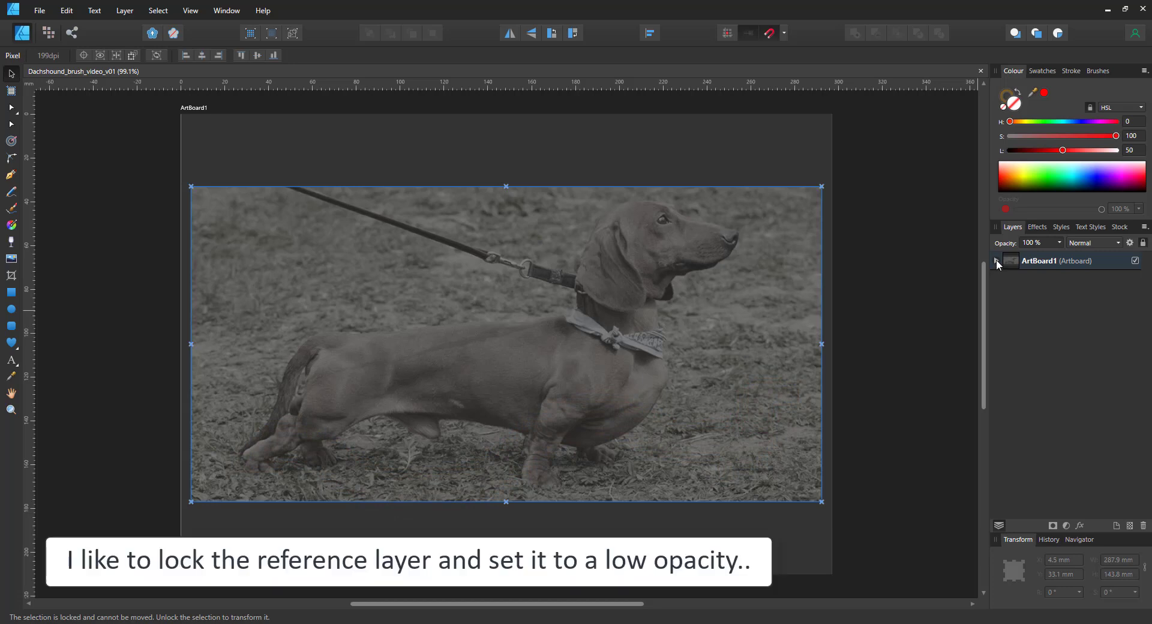
# - Expand ArtBoard1 and lock the reference photo's Pixel layer
pyautogui.click(997, 263)
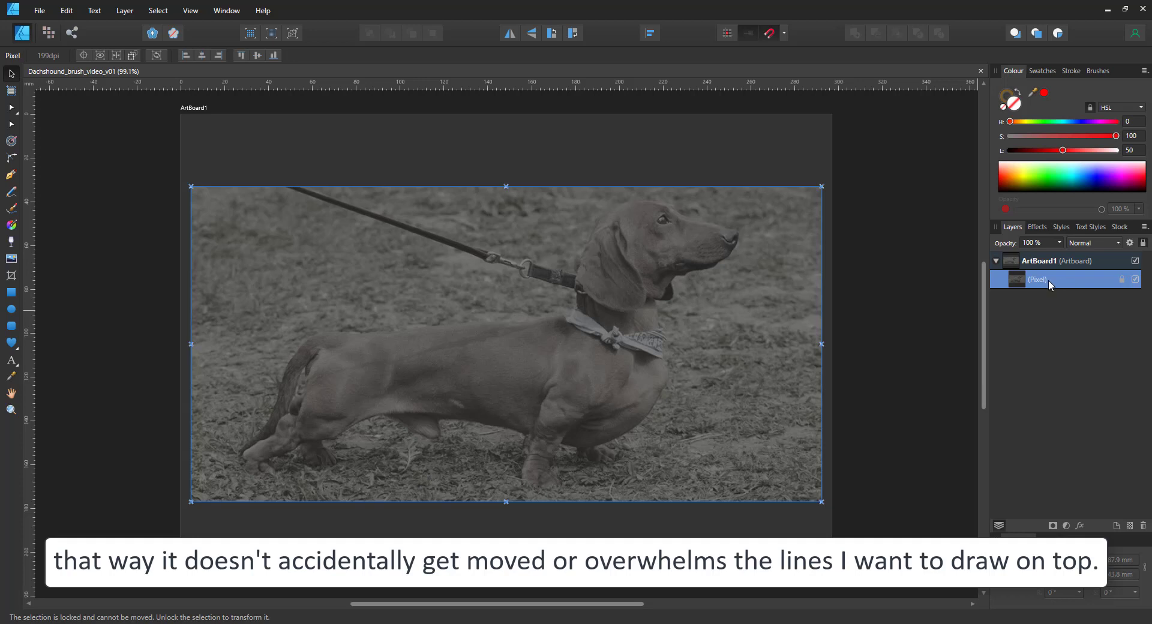
pyautogui.moveTo(1075, 286)
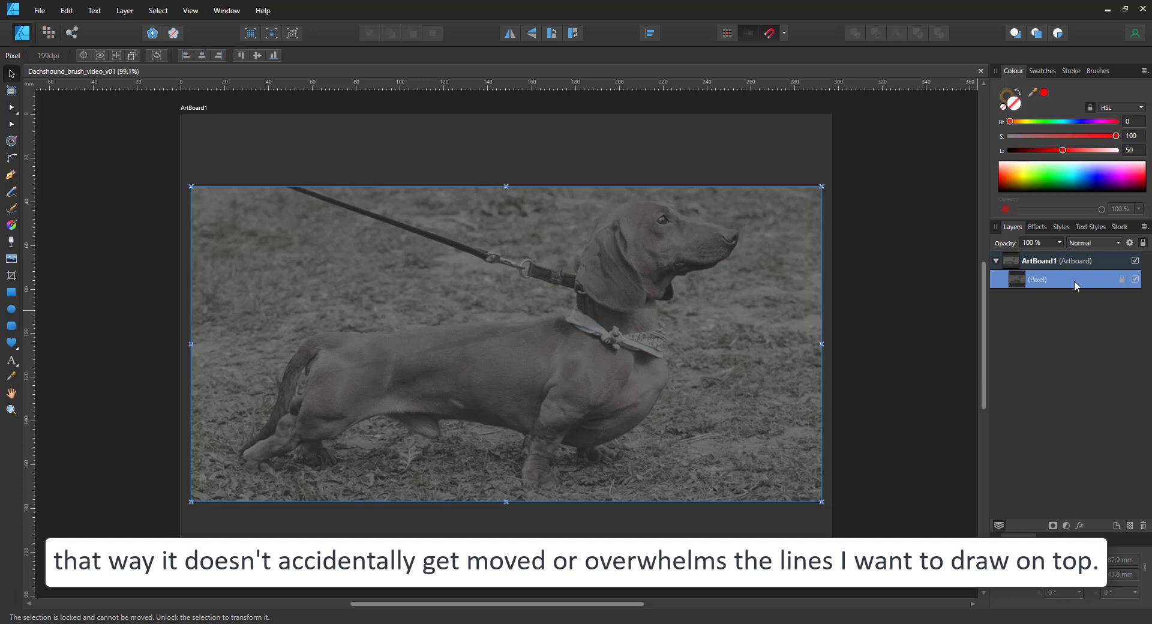
pyautogui.moveTo(1091, 287)
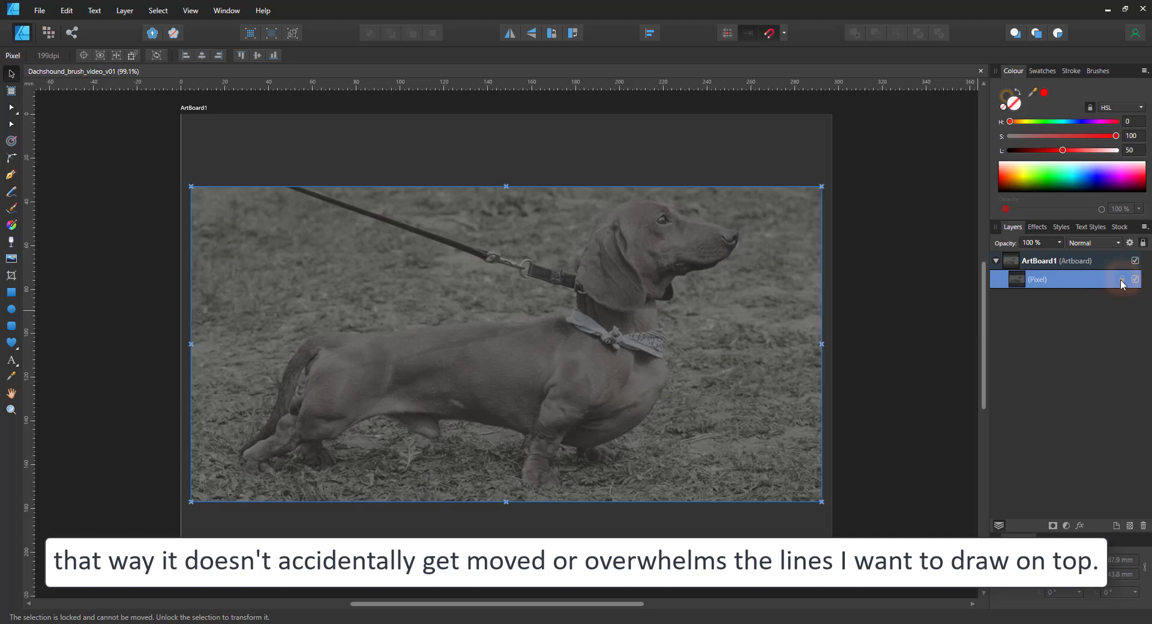
pyautogui.click(1122, 279)
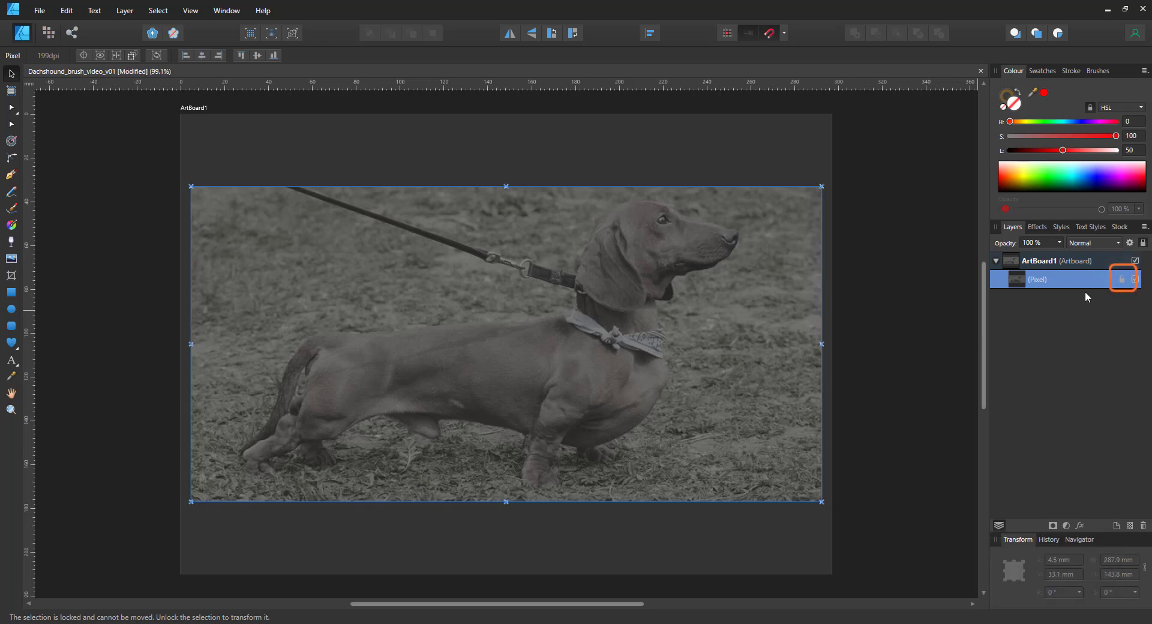
# - Add a layer, block out the middle and front body with stroked rectangles, and convert the front one to curves
pyautogui.click(1115, 524)
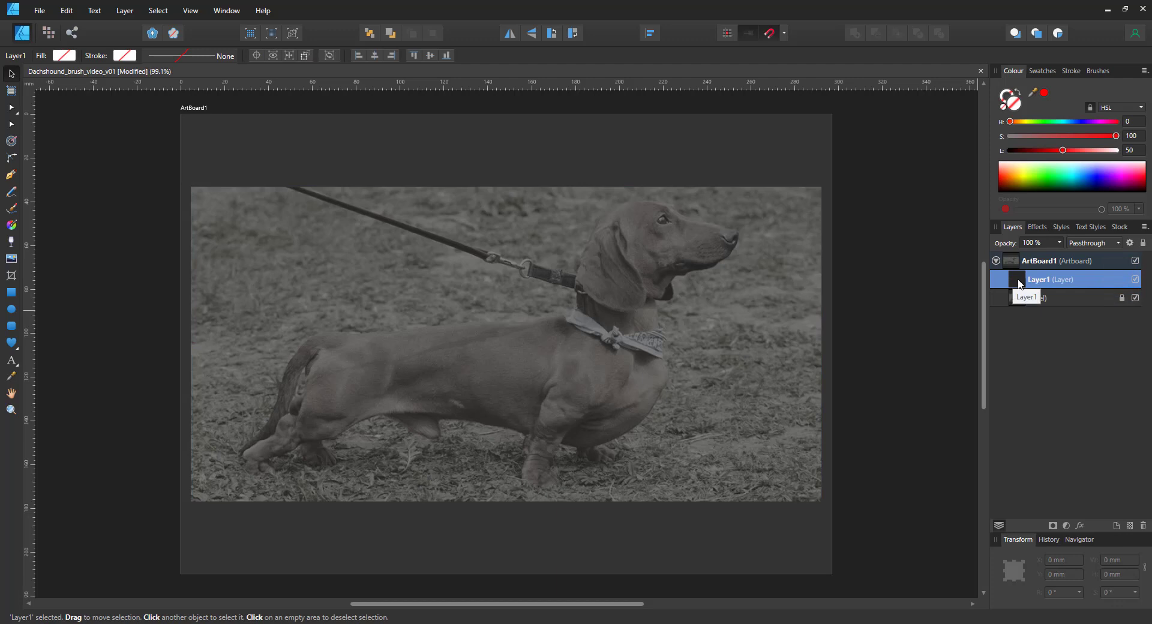
pyautogui.click(11, 293)
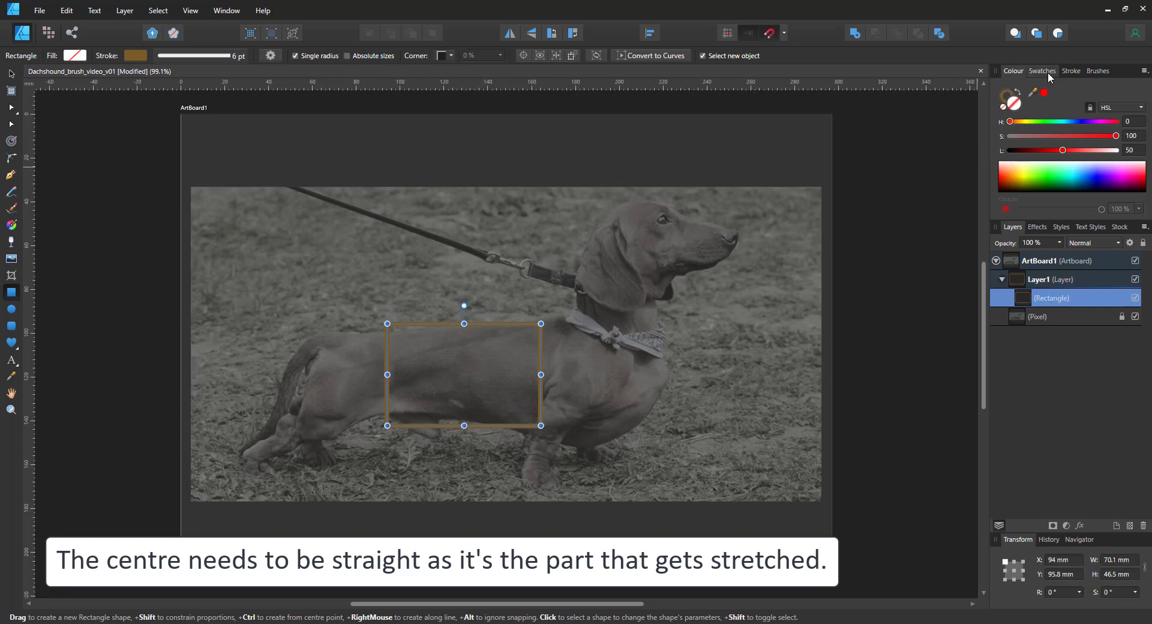
pyautogui.moveTo(387, 374); pyautogui.dragTo(364, 375)
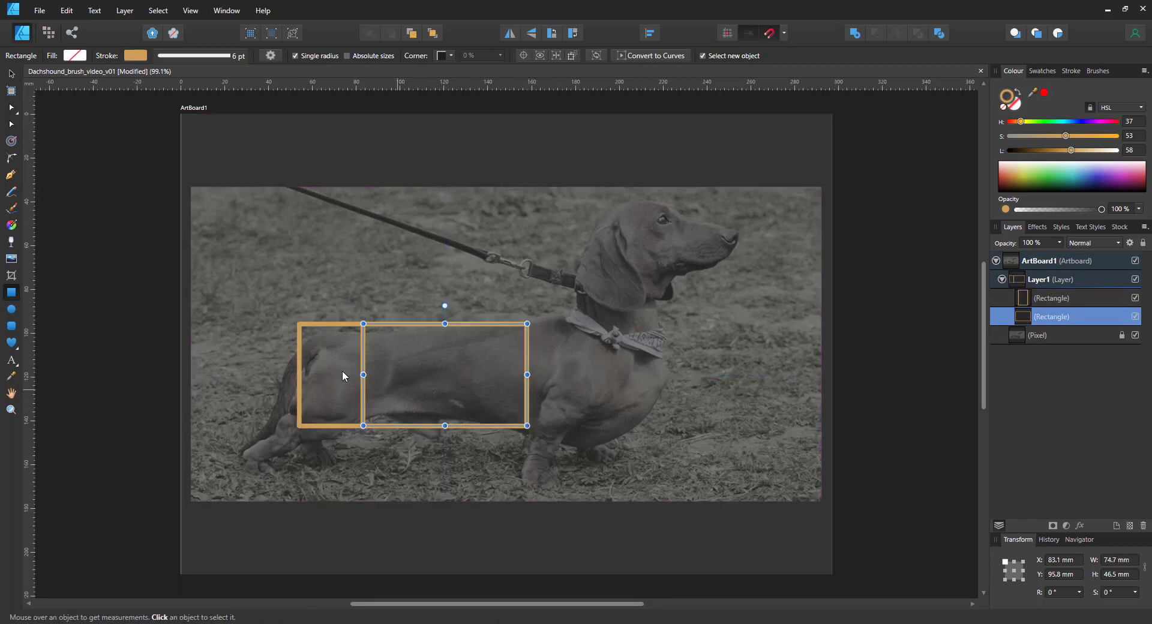
pyautogui.moveTo(526, 324); pyautogui.dragTo(658, 426)
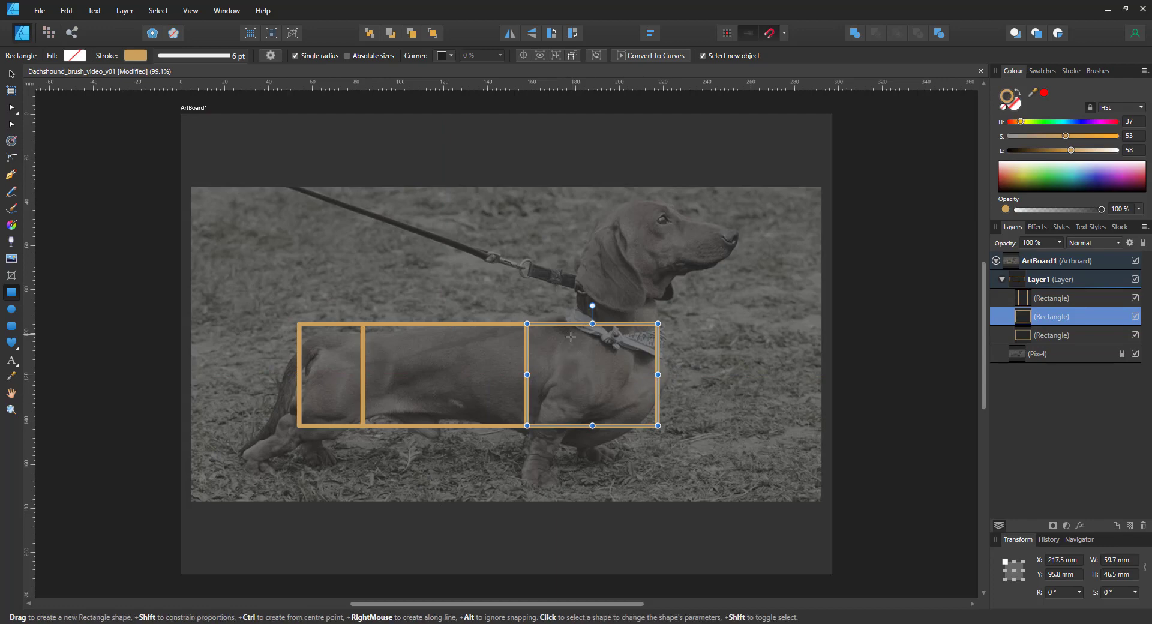
pyautogui.click(649, 55)
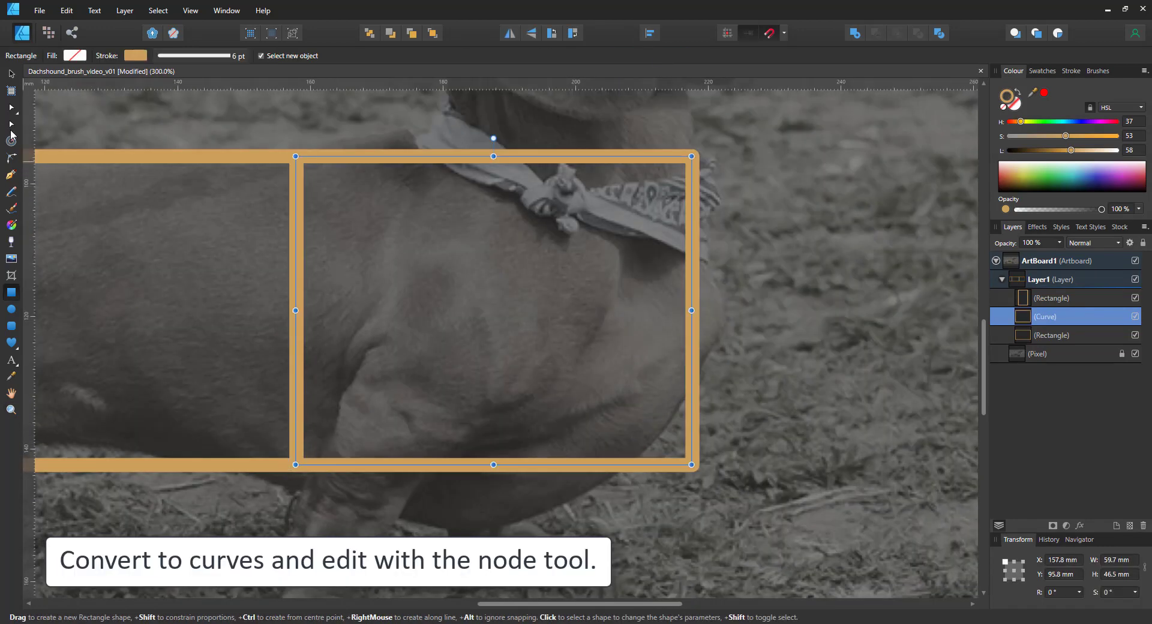
# - Drag the front block's nodes into the chest, neck and head outline and smooth its corners
pyautogui.moveTo(493, 464); pyautogui.dragTo(463, 527)
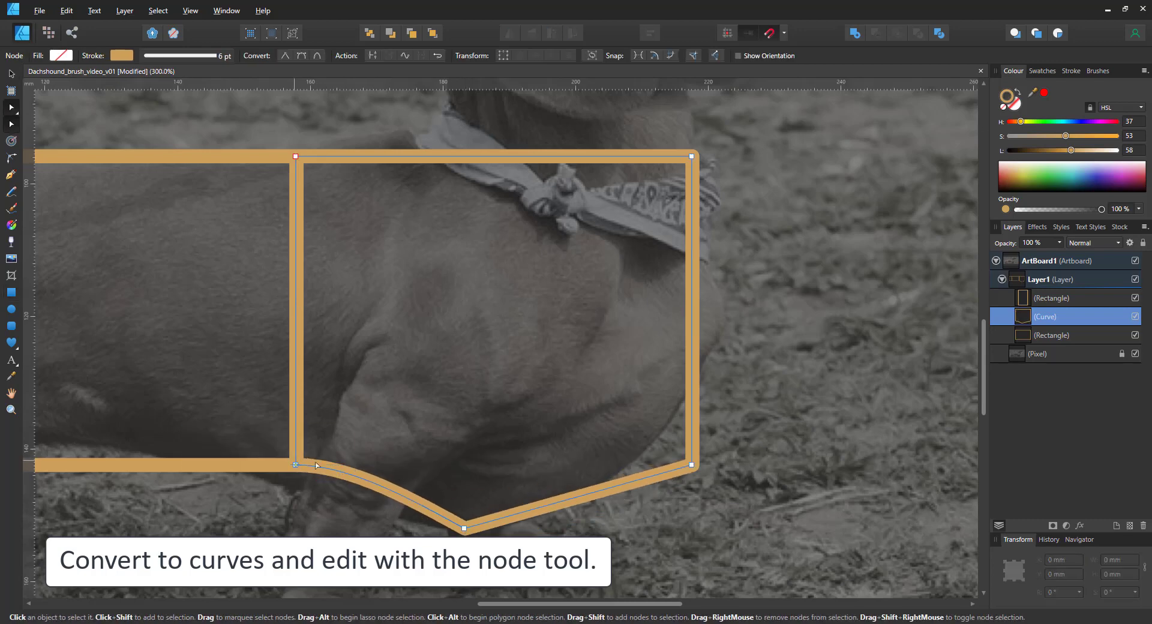
pyautogui.moveTo(691, 466); pyautogui.dragTo(722, 331)
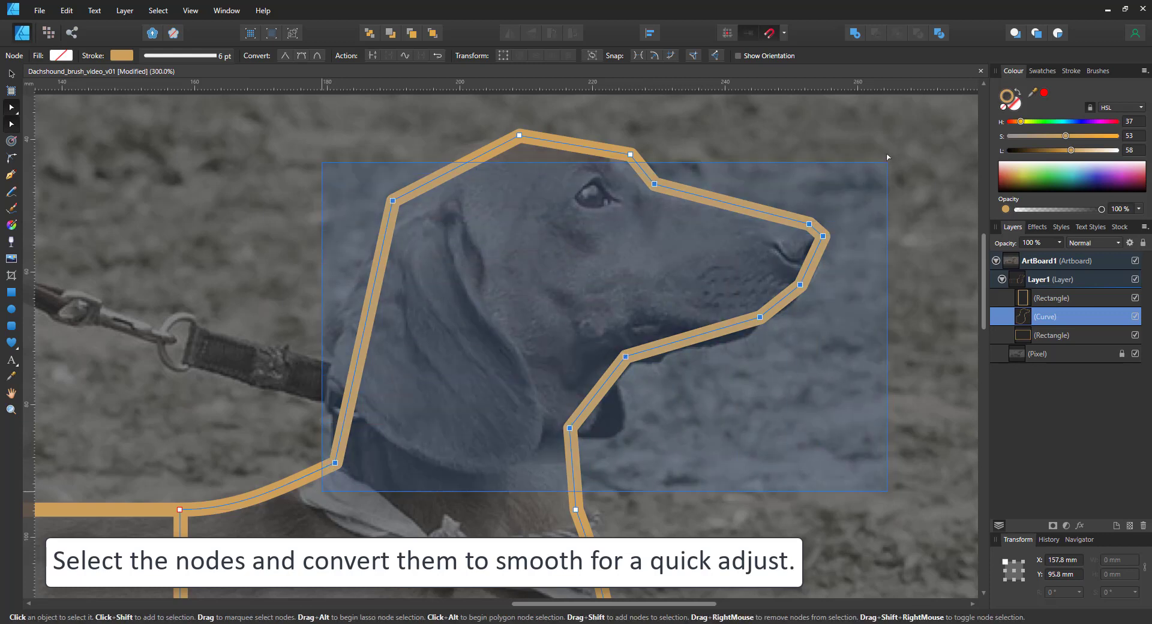
pyautogui.click(301, 55)
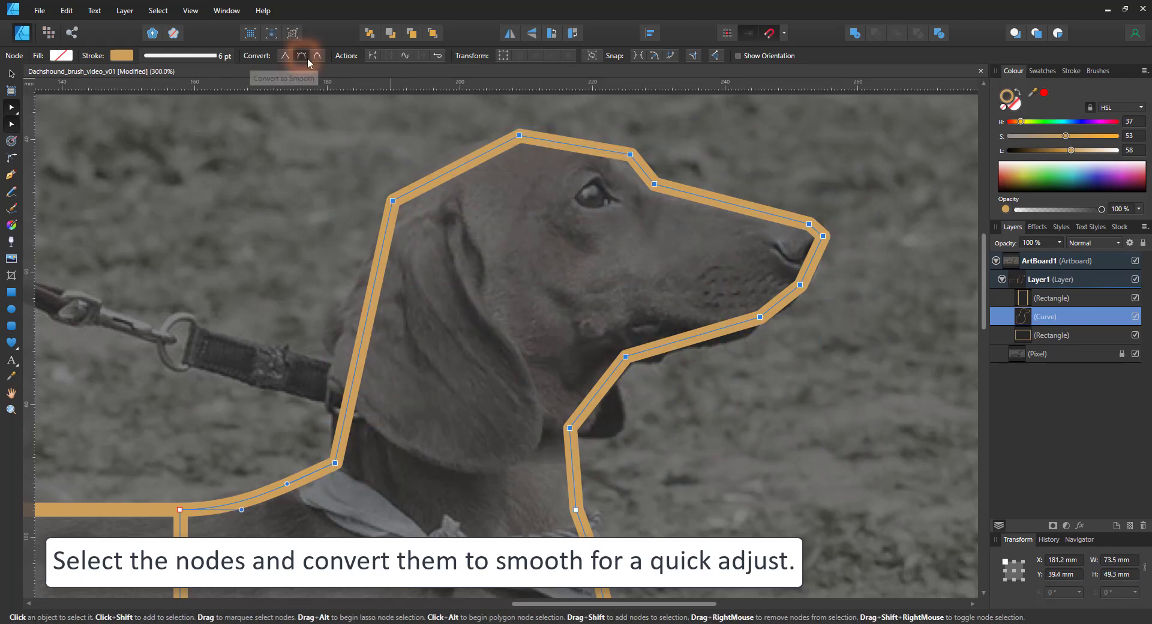
pyautogui.click(301, 56)
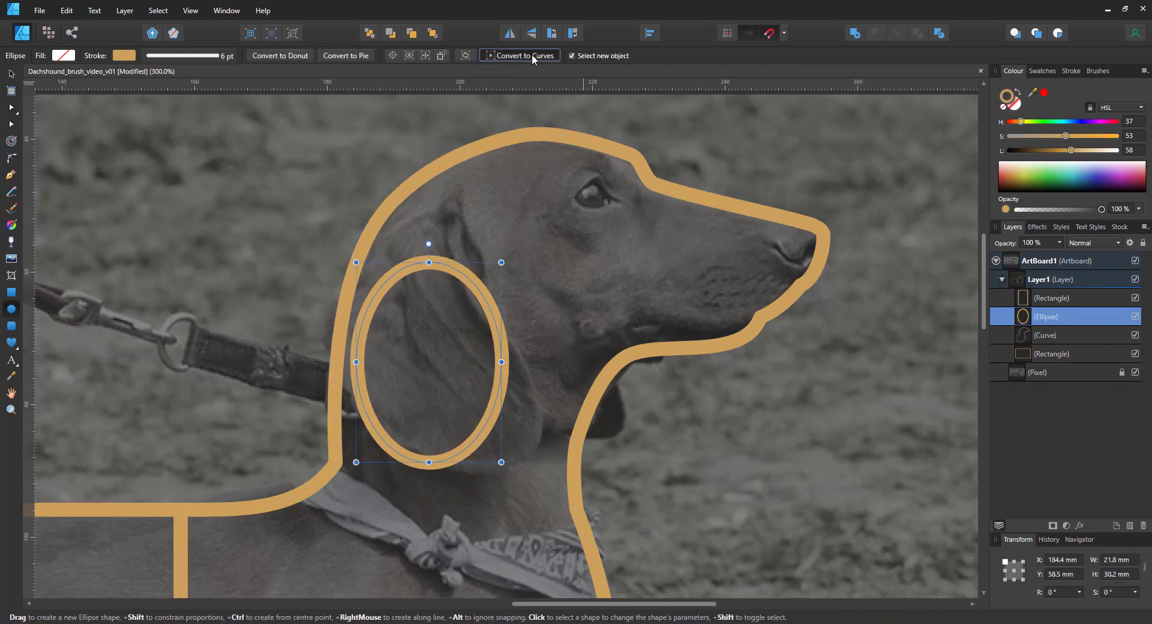
# - Convert the ear ellipse to curves so its nodes can be edited
pyautogui.click(523, 55)
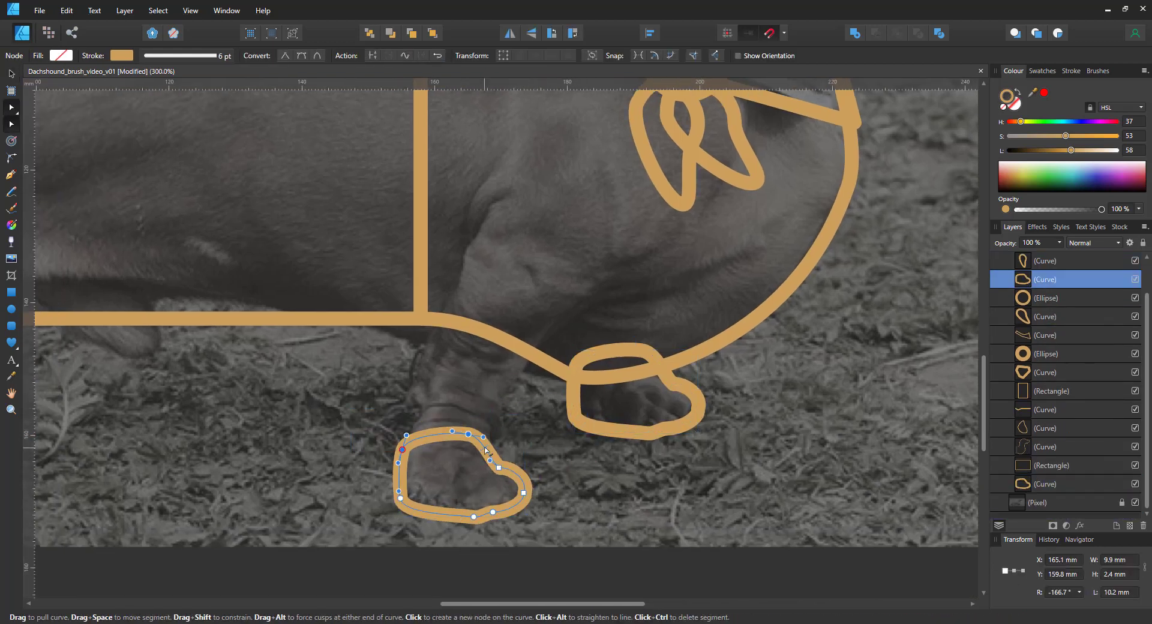
# - Stretch the paw up into a leg joined to the body and reshape the rear block into the rump
pyautogui.moveTo(482, 435); pyautogui.dragTo(513, 302)
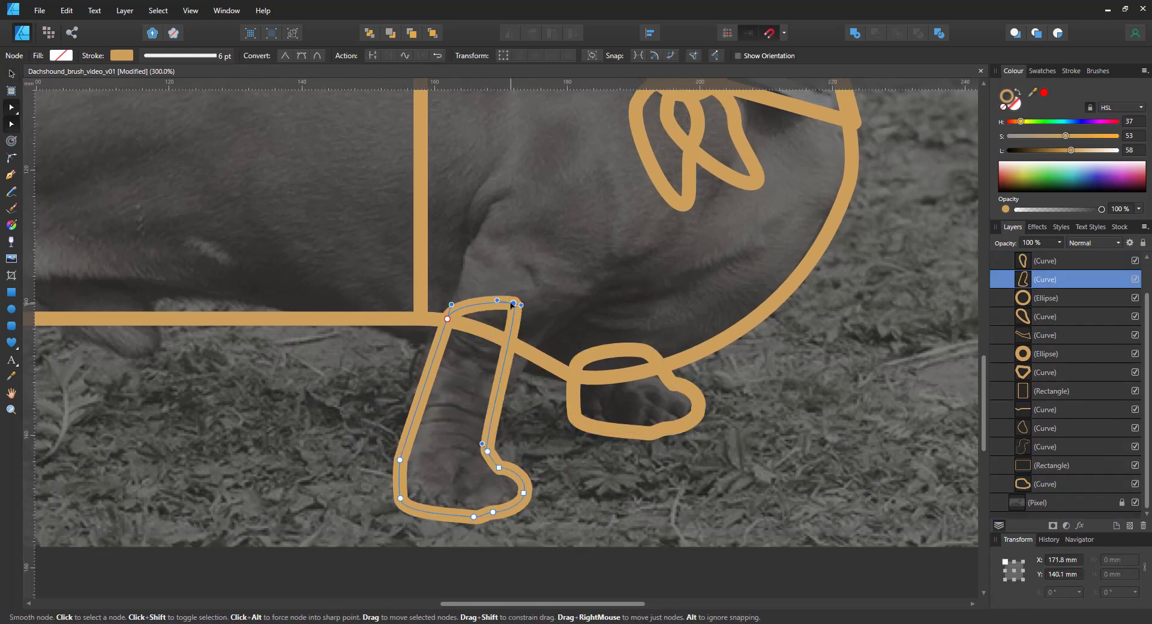
pyautogui.moveTo(512, 303); pyautogui.dragTo(610, 273)
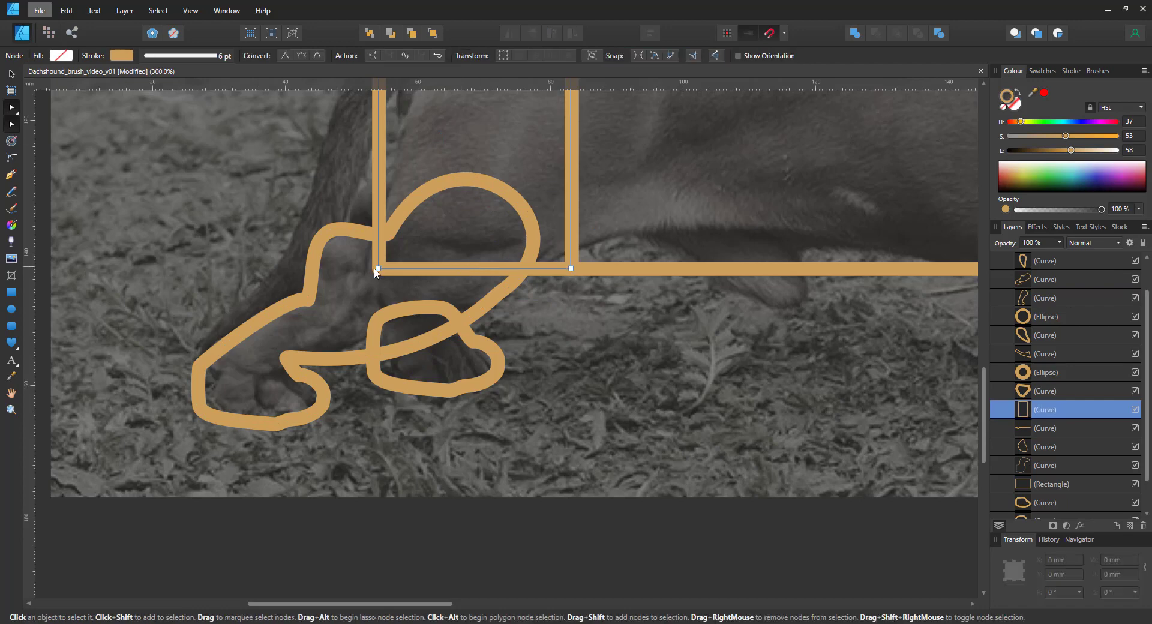
pyautogui.moveTo(376, 269); pyautogui.dragTo(496, 445)
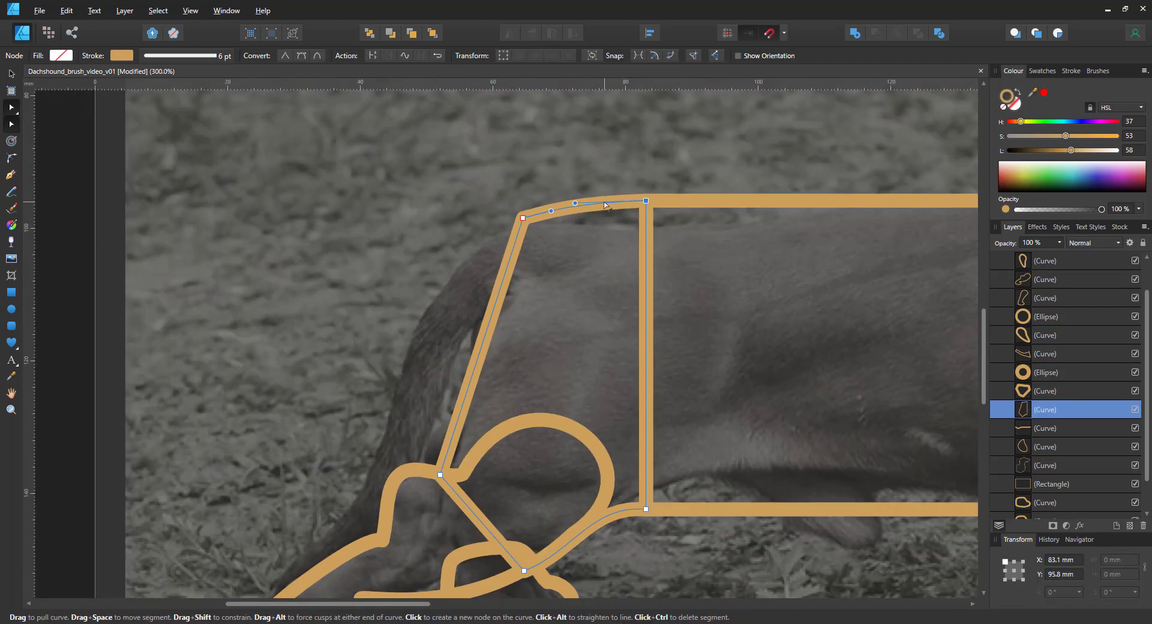
pyautogui.moveTo(519, 217); pyautogui.dragTo(496, 322)
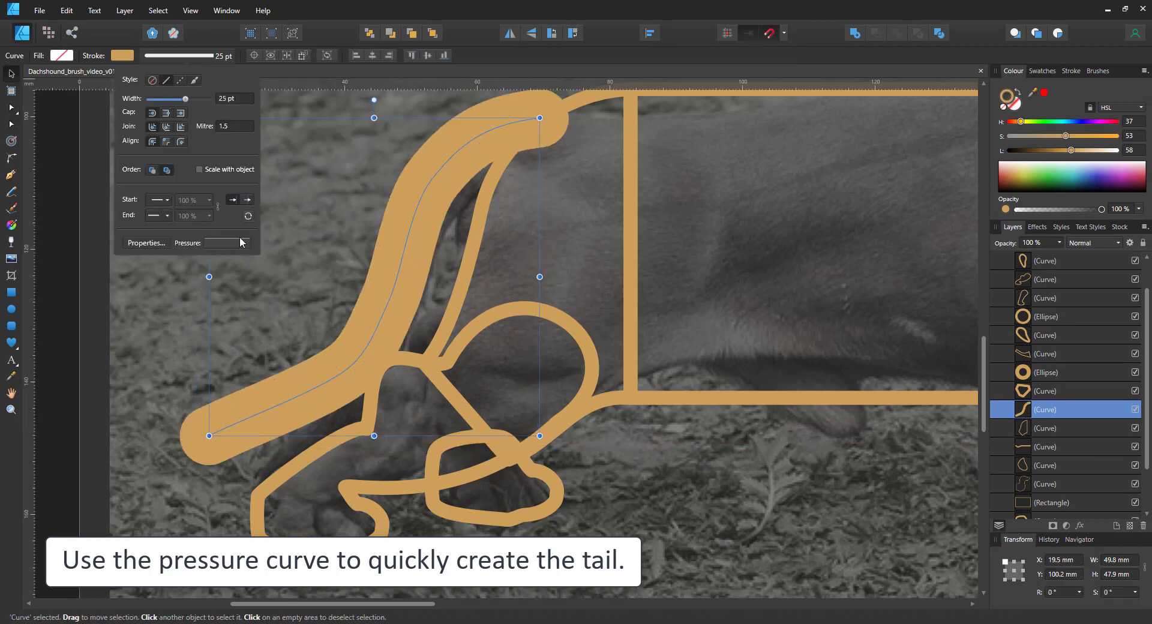
# - Edit the tail stroke's Pressure curve so the 25 pt stroke tapers to a point
pyautogui.click(213, 242)
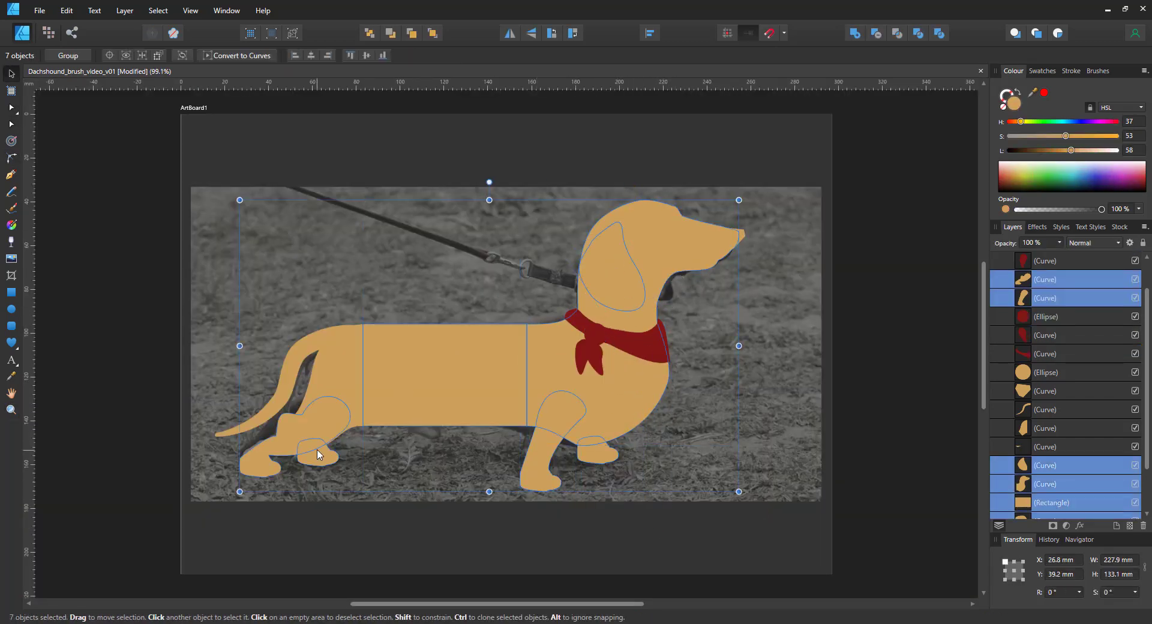
# - Darken the selected body shapes to brown with the HSL sliders and fine-tune the shade
pyautogui.moveTo(1069, 150); pyautogui.dragTo(1047, 150)
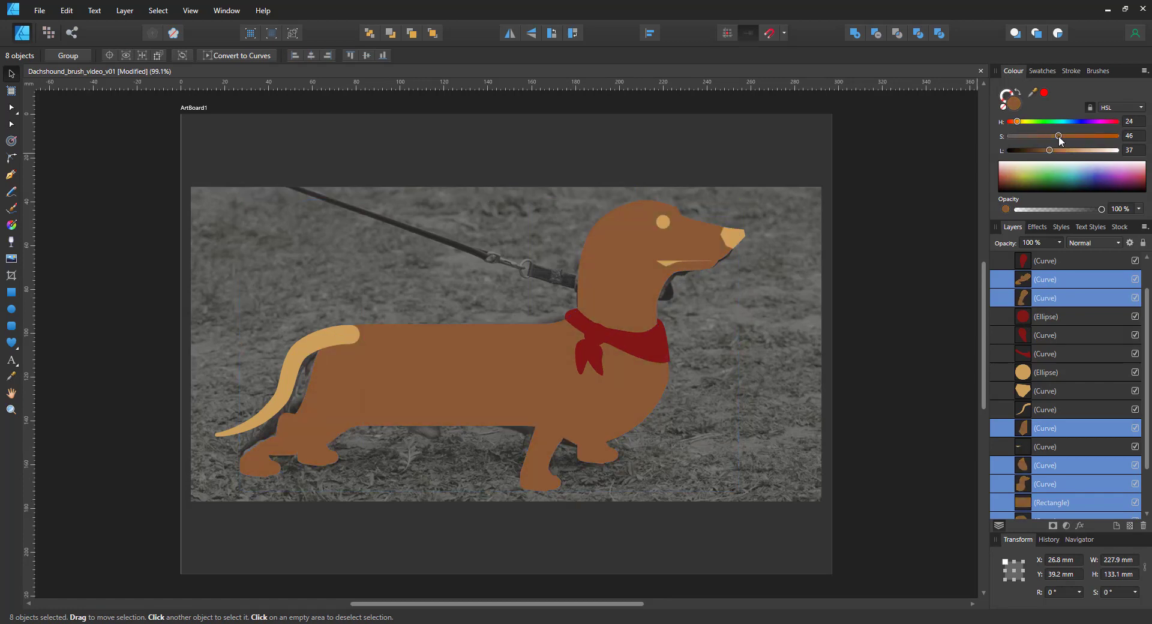
pyautogui.click(123, 11)
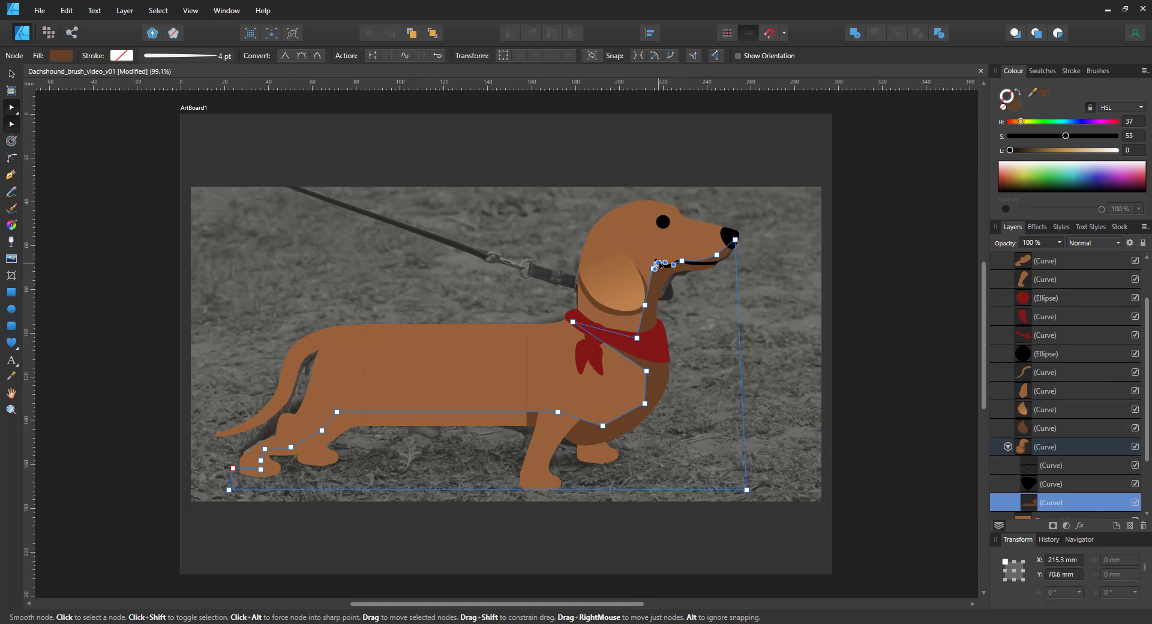
# - Reshape the belly shading, set a leg shadow to Multiply, and node-edit the belly shadow inside its group
pyautogui.moveTo(658, 263); pyautogui.dragTo(619, 309)
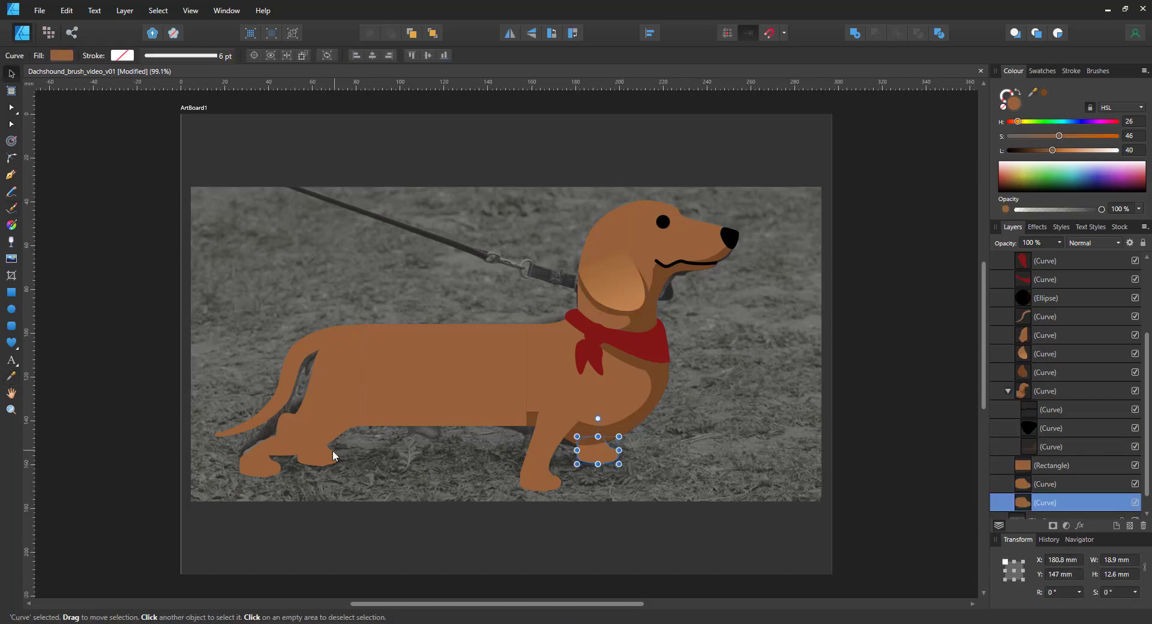
pyautogui.click(1044, 390)
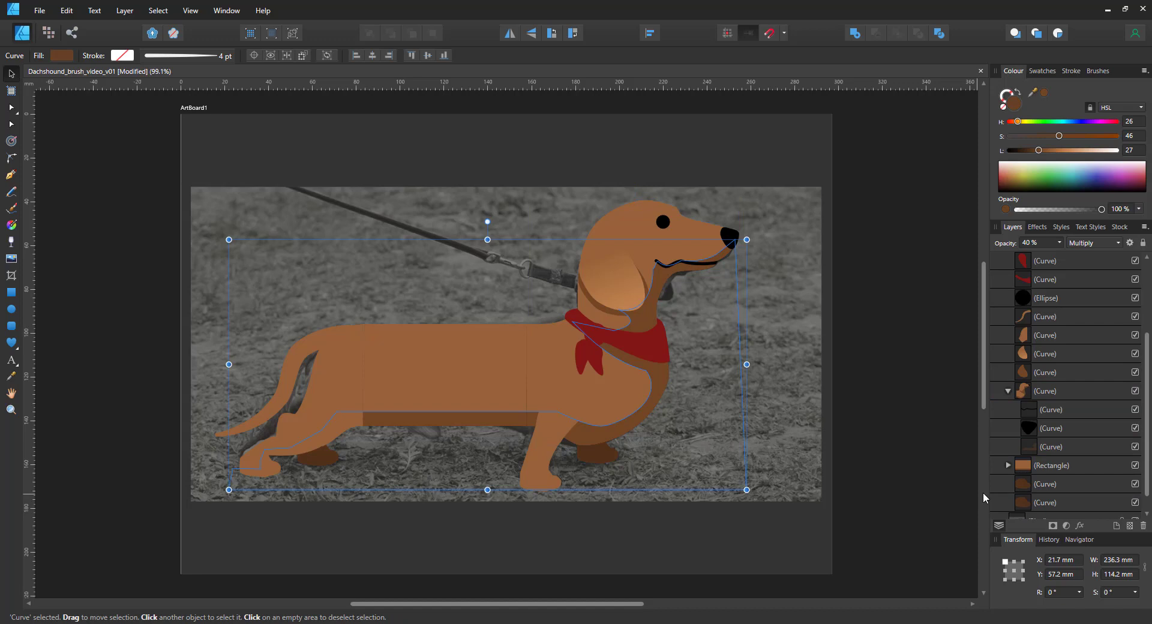
pyautogui.click(1055, 335)
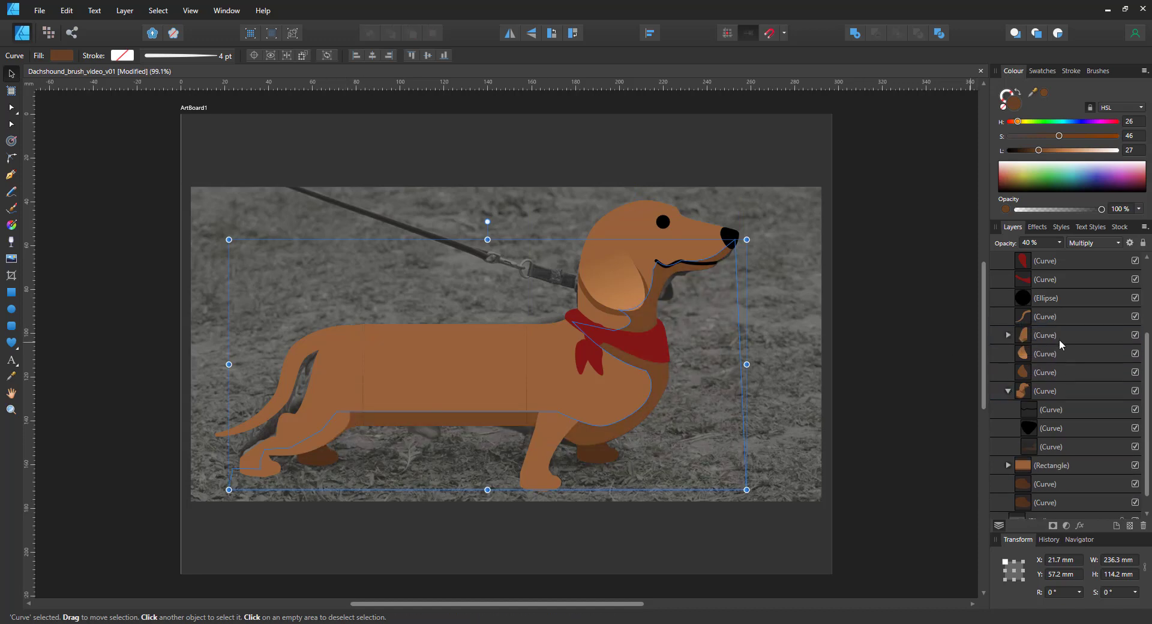
pyautogui.click(1051, 409)
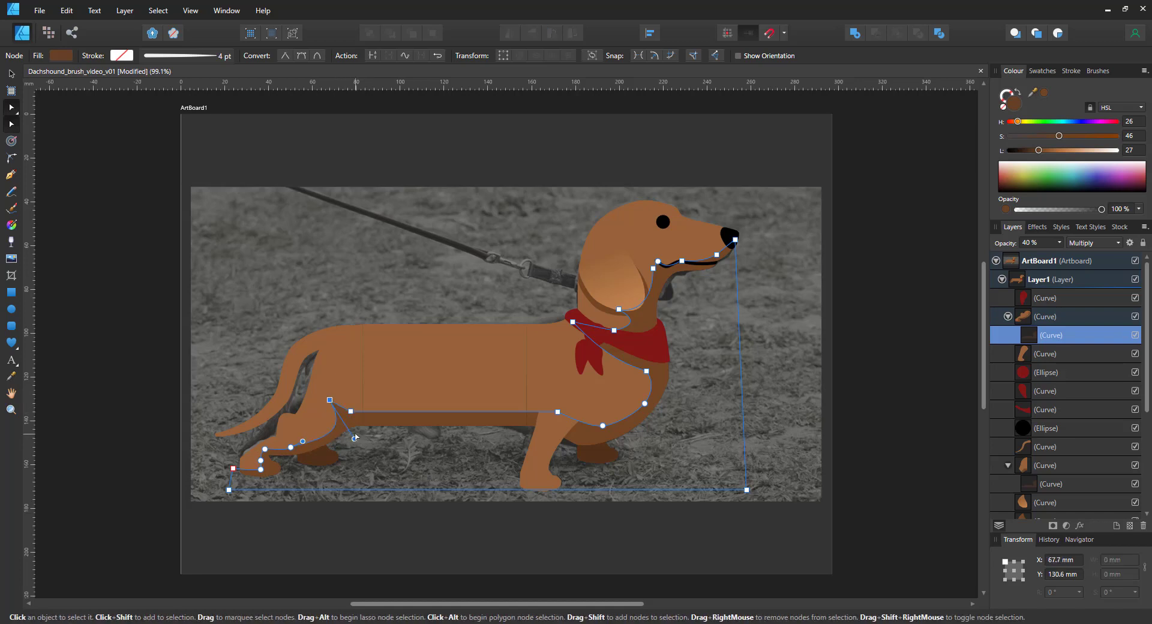
pyautogui.click(11, 73)
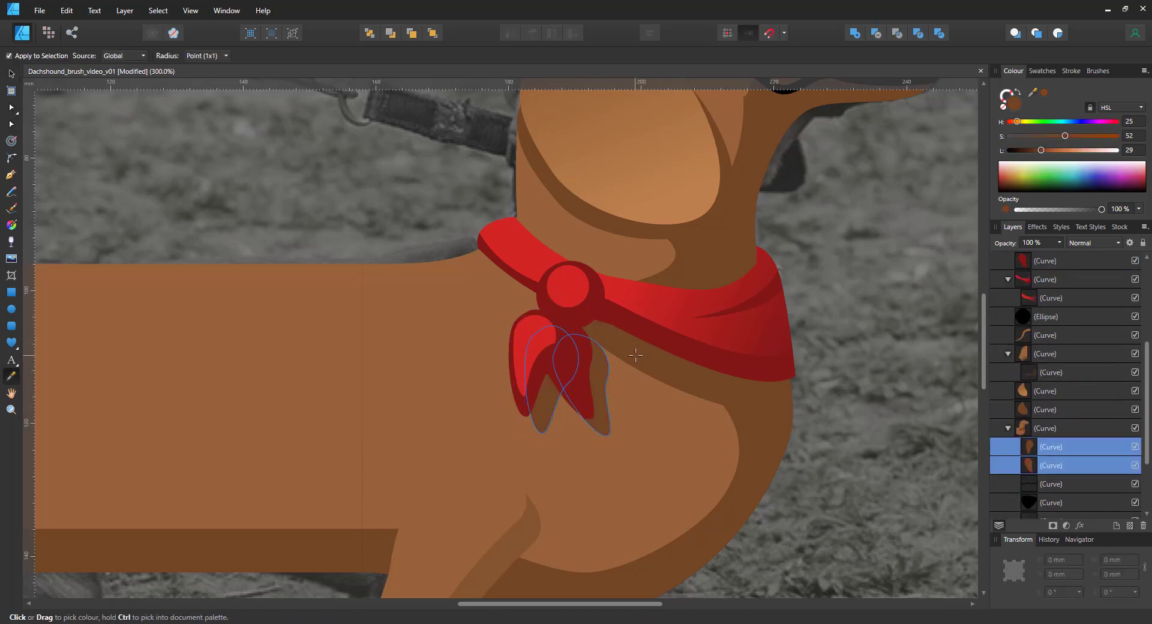
# - Sample a bandana red with the Colour Picker for the knot and fold pieces
pyautogui.click(11, 175)
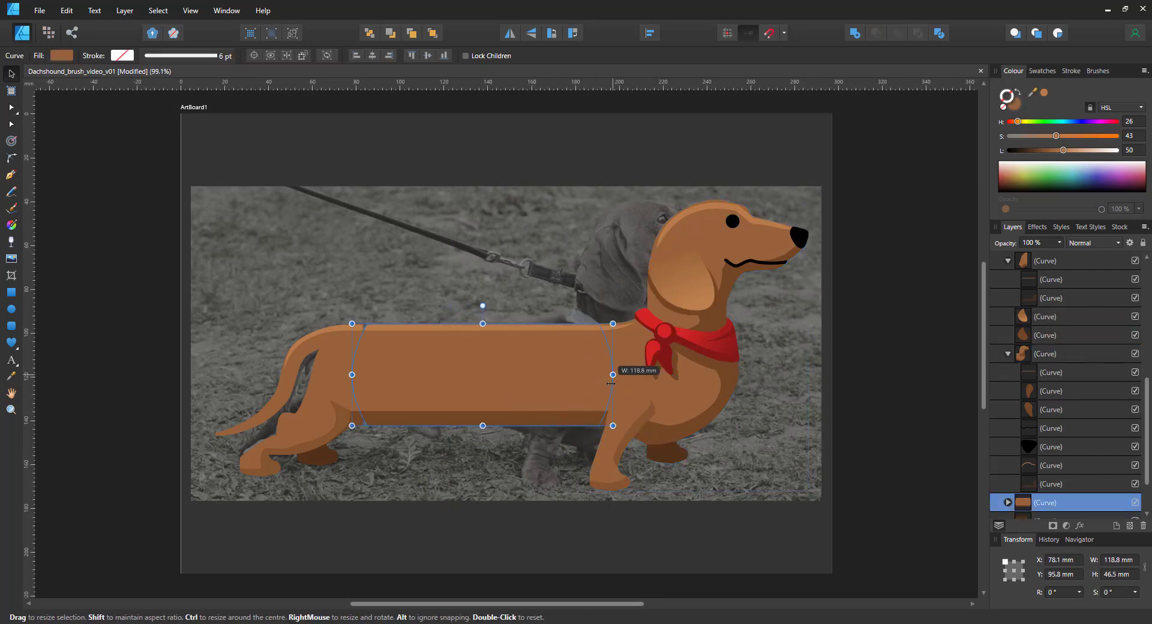
# - Commit the widened middle body section and deselect it
pyautogui.click(276, 419)
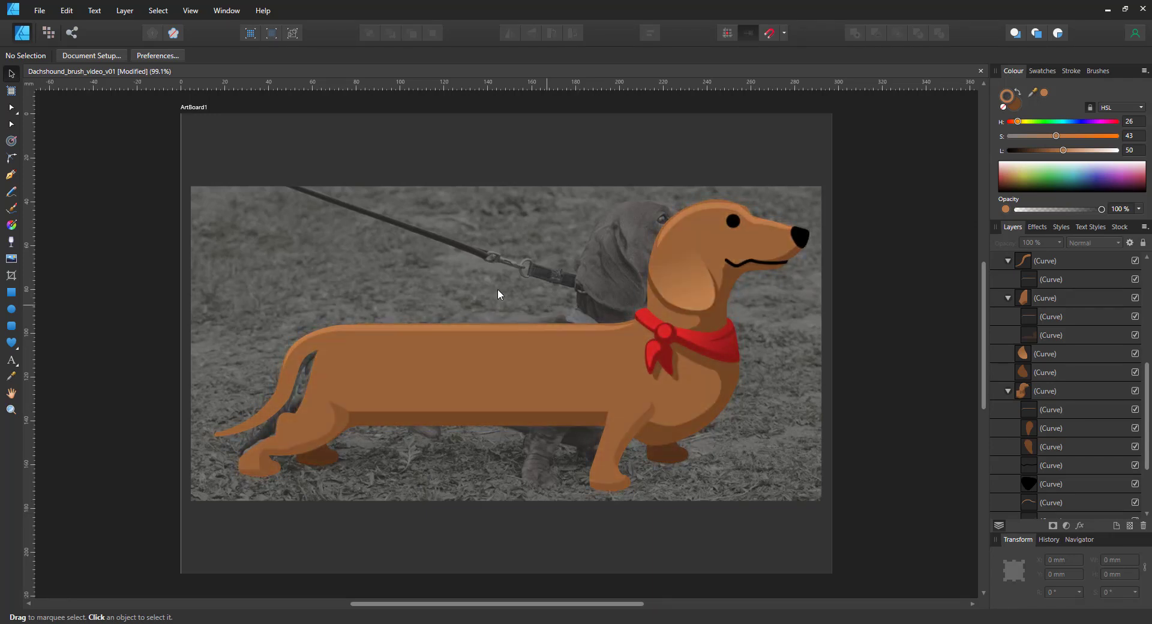
pyautogui.moveTo(196, 166)
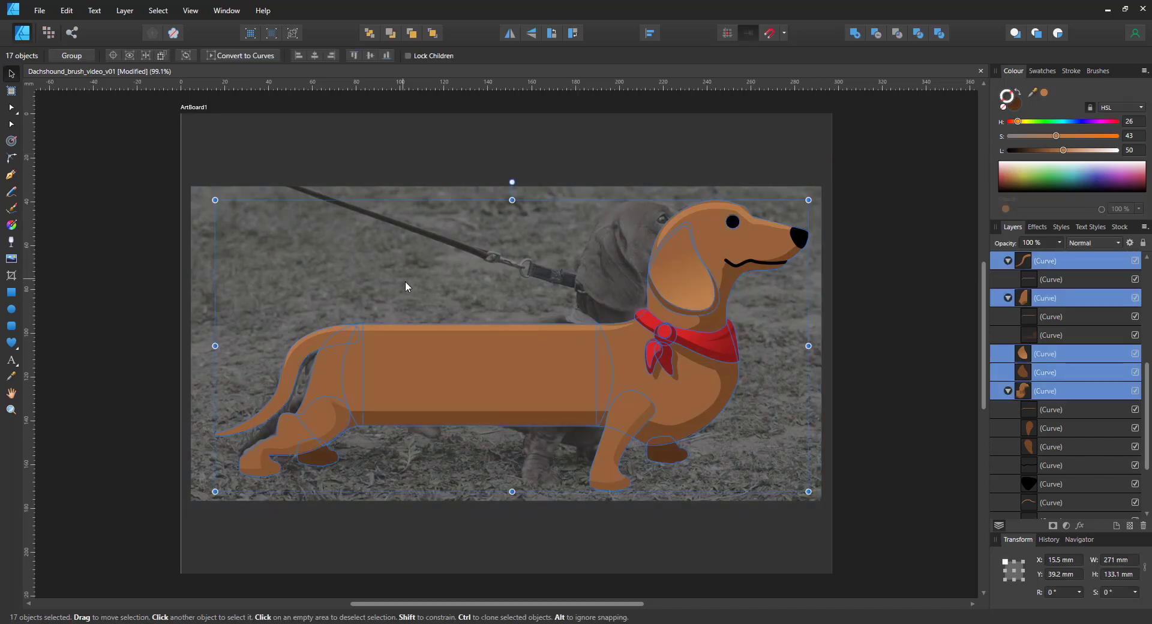
# - Export the selected dachshund pieces as a 1041 × 512 px PNG of the selection only
pyautogui.click(38, 11)
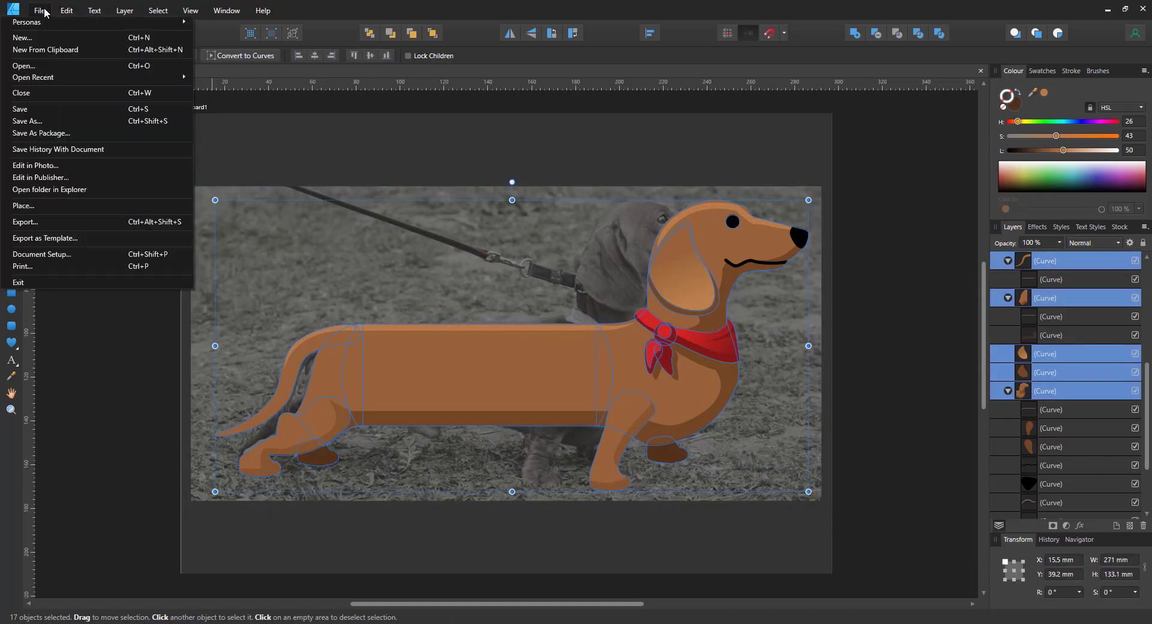
pyautogui.click(24, 222)
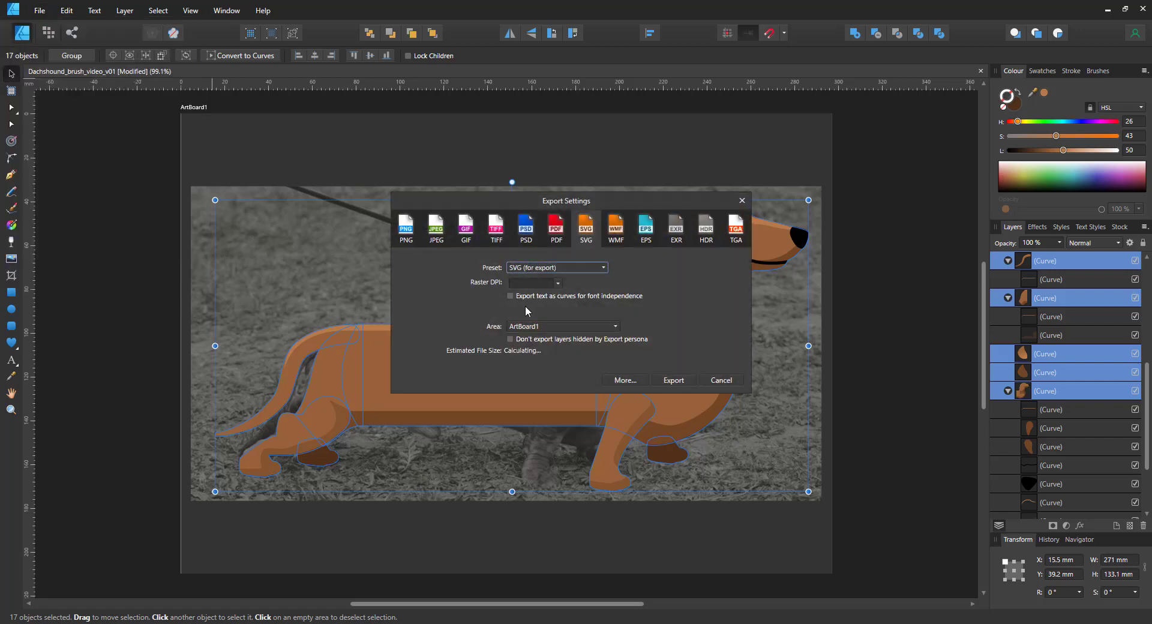
pyautogui.click(406, 228)
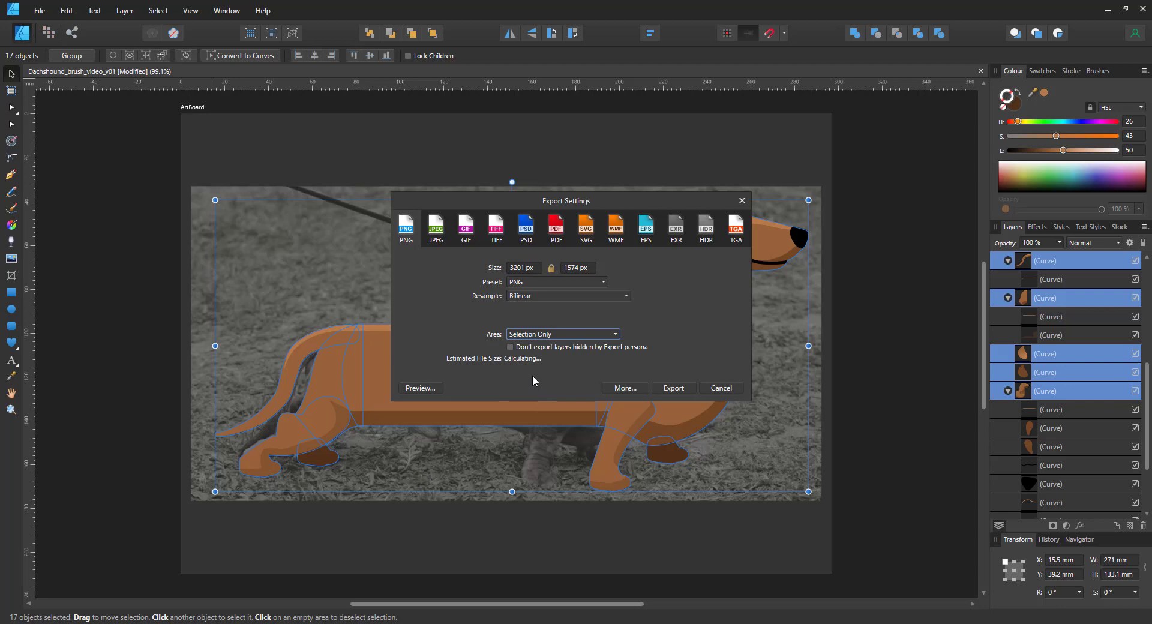
pyautogui.click(577, 268)
pyautogui.write('512')
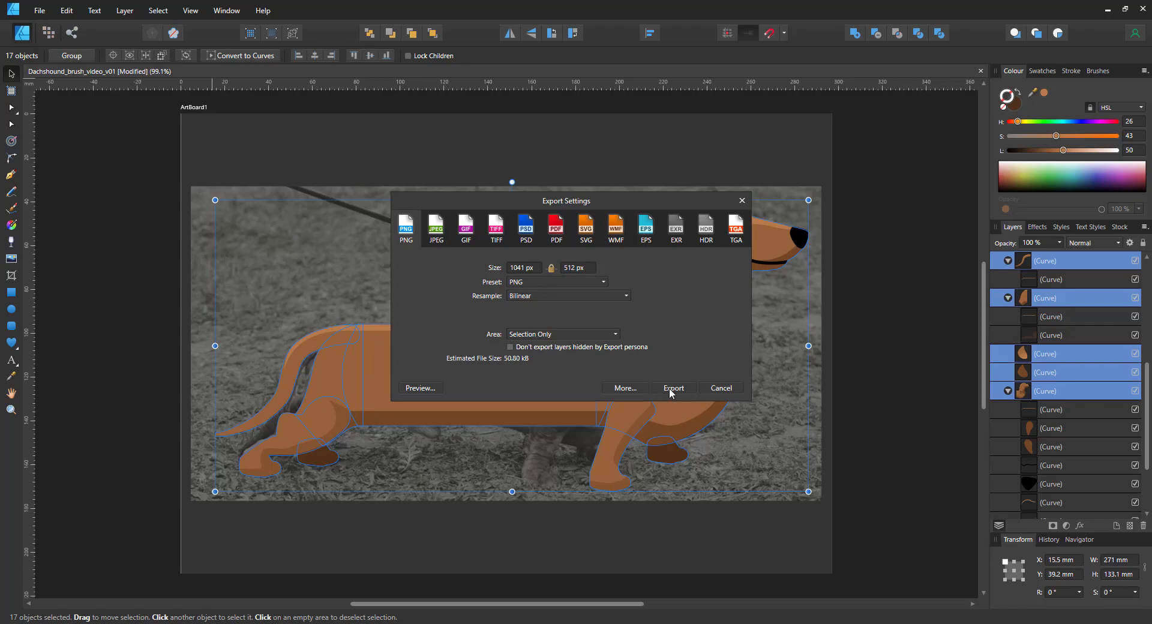
pyautogui.click(672, 387)
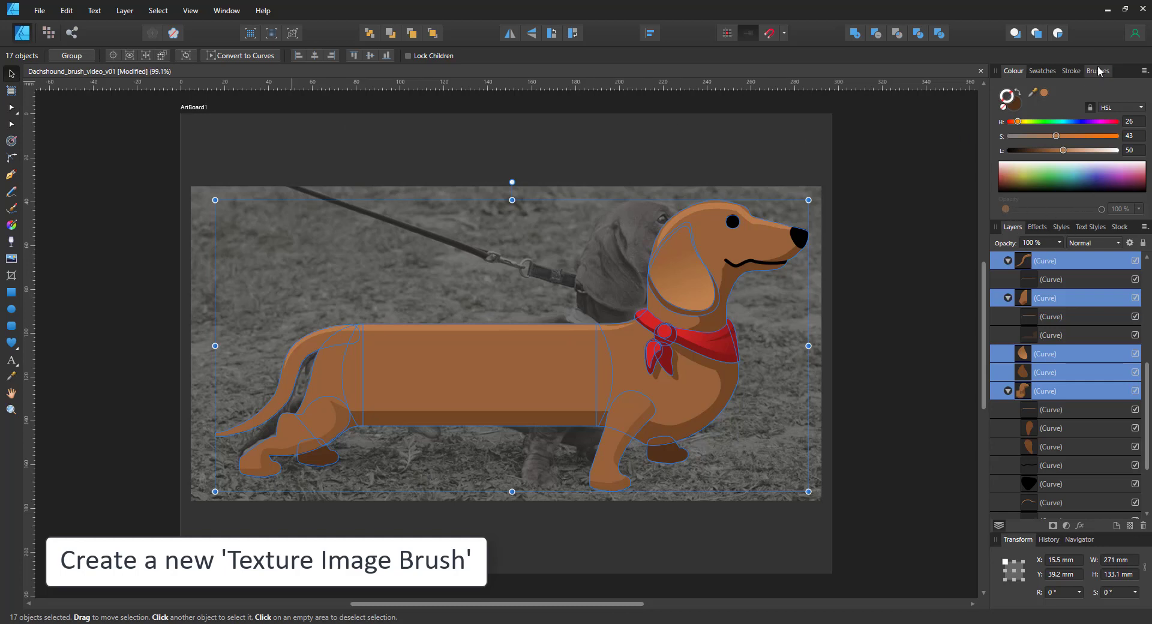
# - In the Brushes category, make a new textured image brush from the exported dachshund PNG
pyautogui.click(1098, 70)
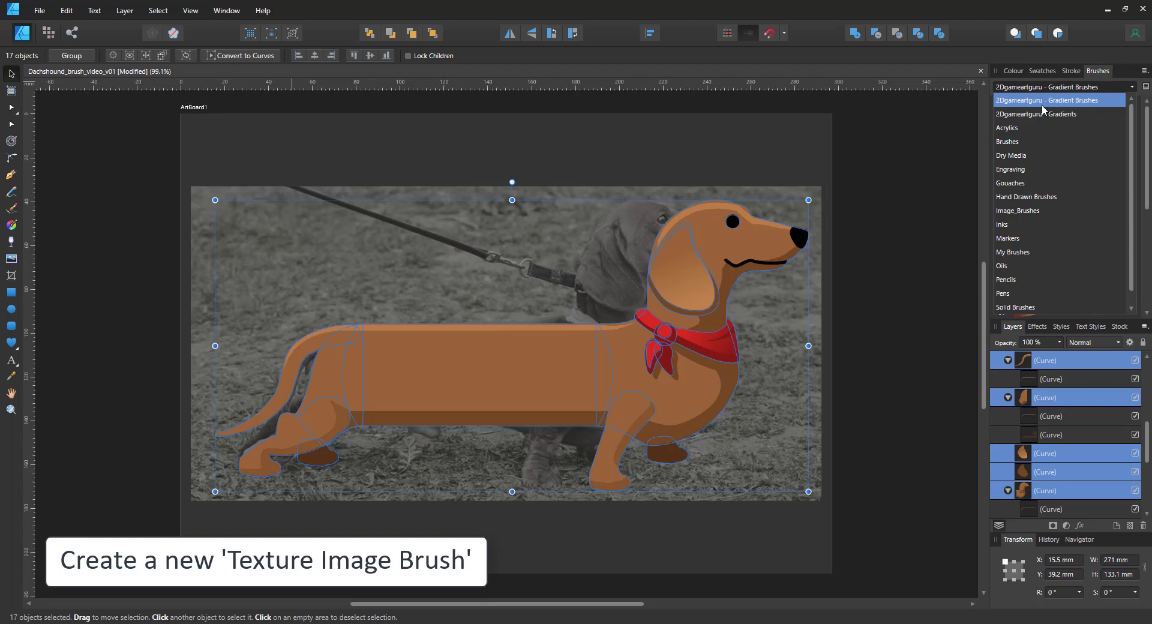
pyautogui.click(1007, 141)
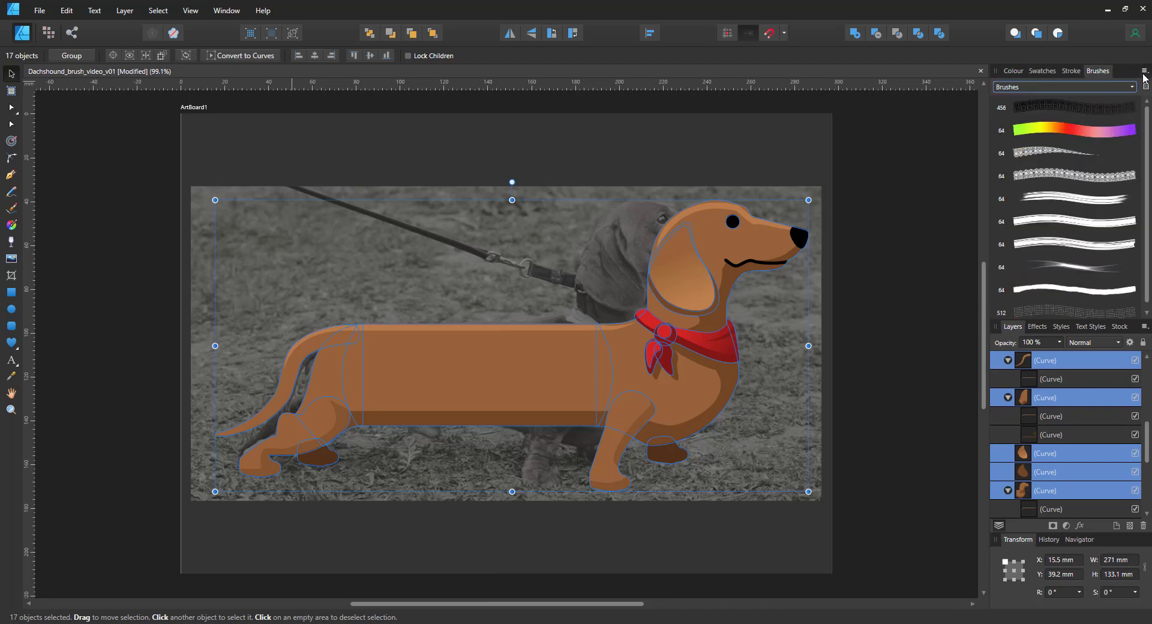
pyautogui.click(1144, 71)
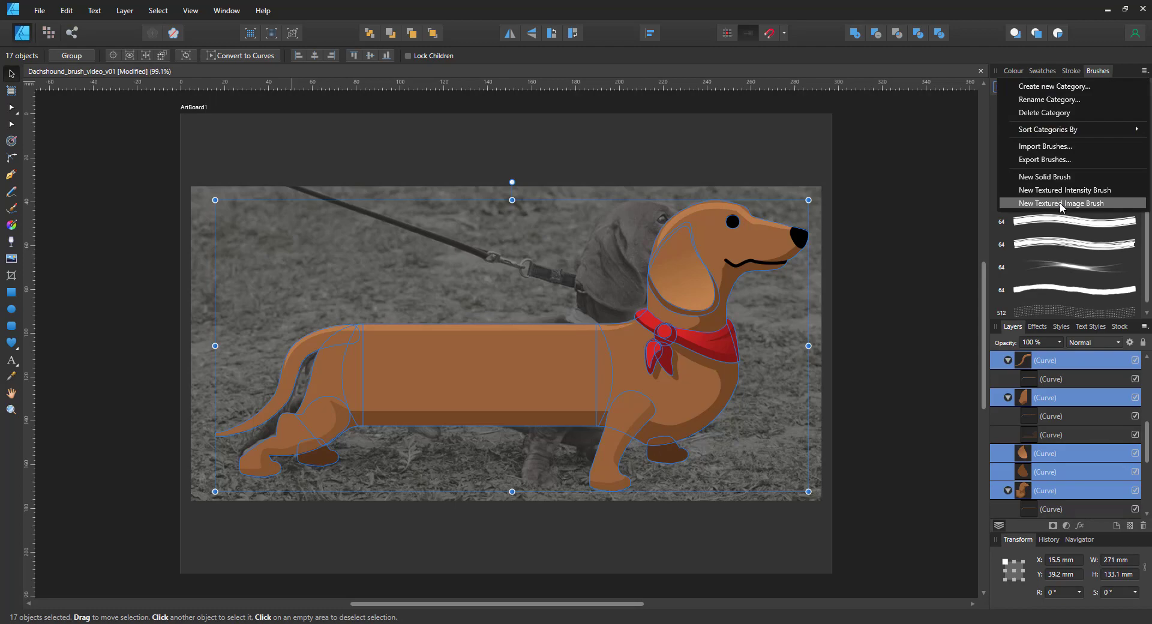
pyautogui.click(1070, 204)
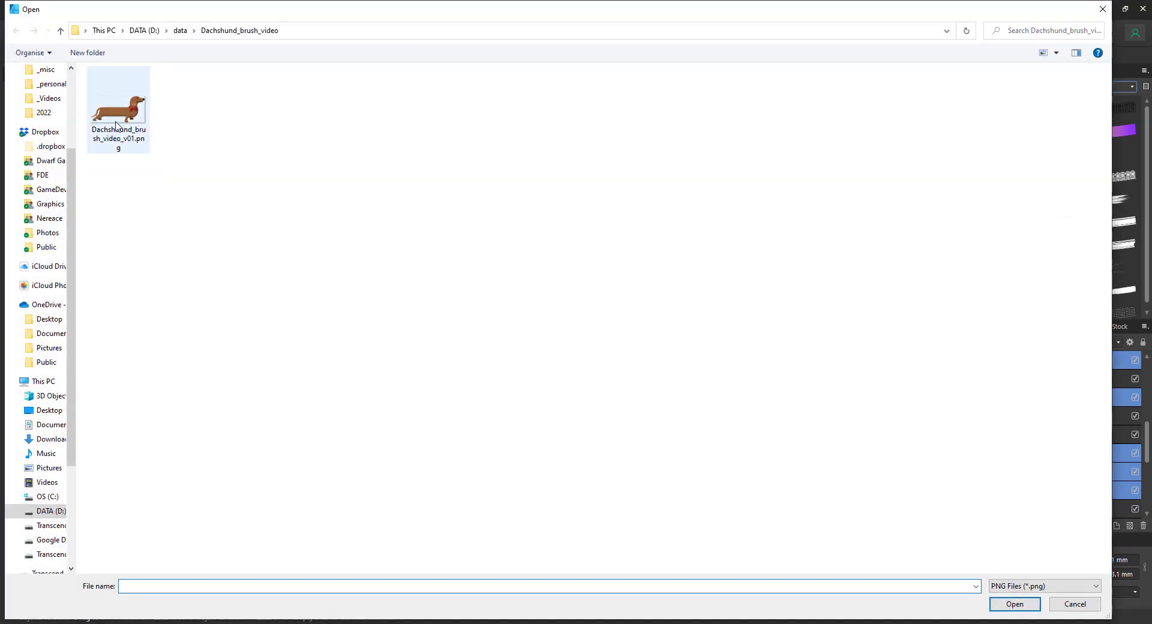
pyautogui.doubleClick(119, 103)
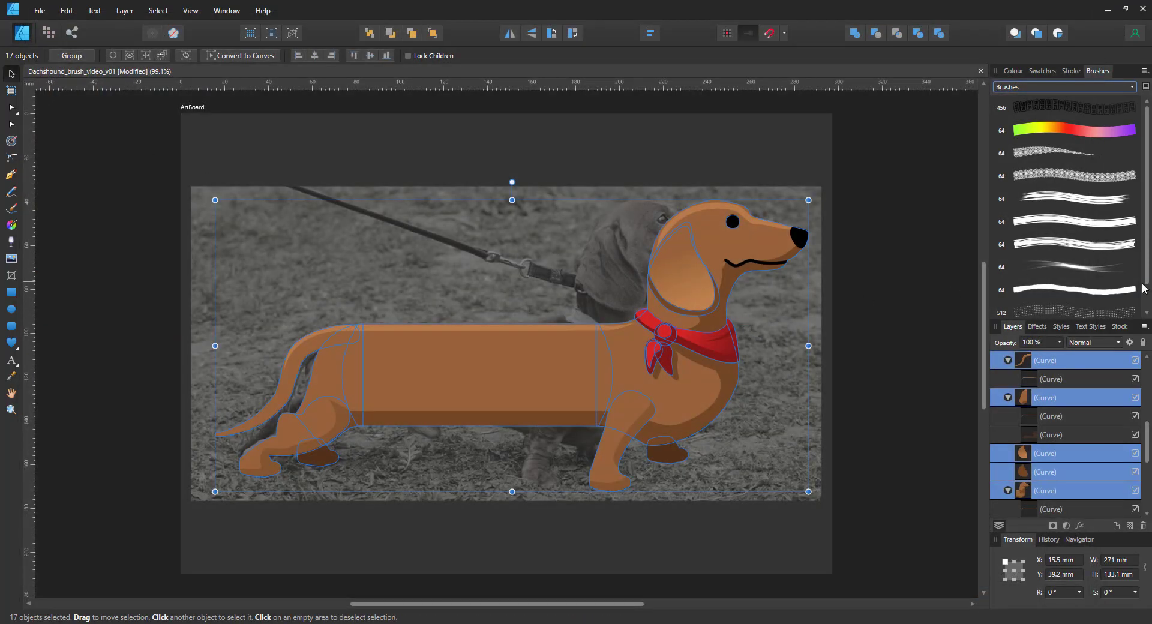
pyautogui.scroll(-3)
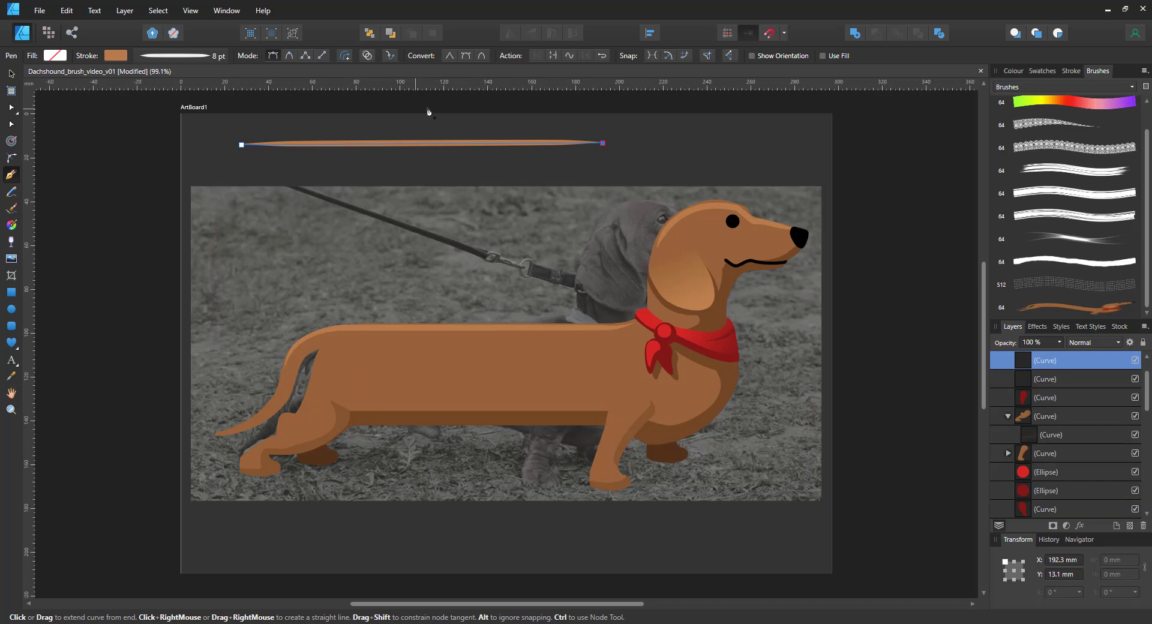
# - Stroke the test line with the new dachshund brush and bring up its settings
pyautogui.click(1074, 306)
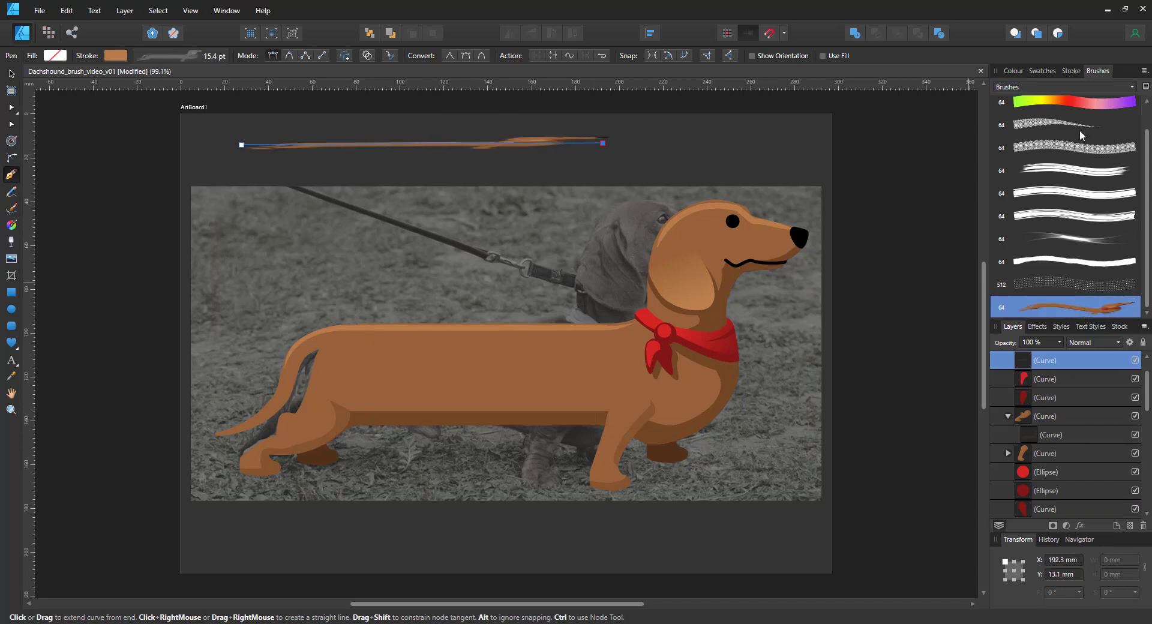
pyautogui.doubleClick(1063, 306)
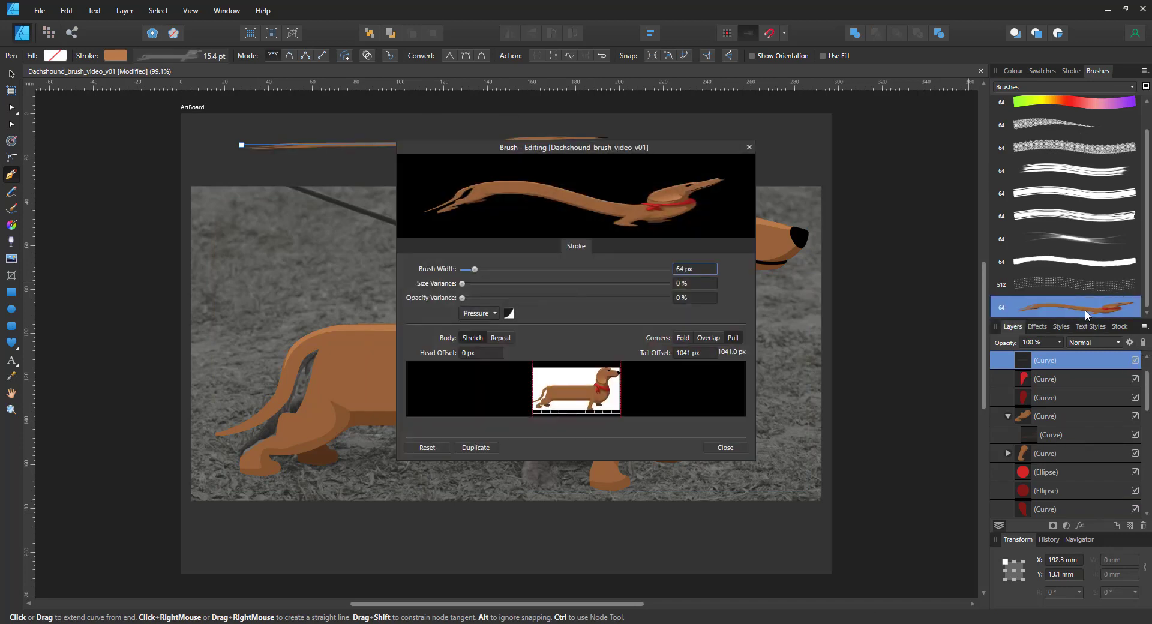
# - Set the brush Body to Repeat and place Head and Tail offsets so only the middle body stretches
pyautogui.moveTo(573, 146); pyautogui.dragTo(624, 197)
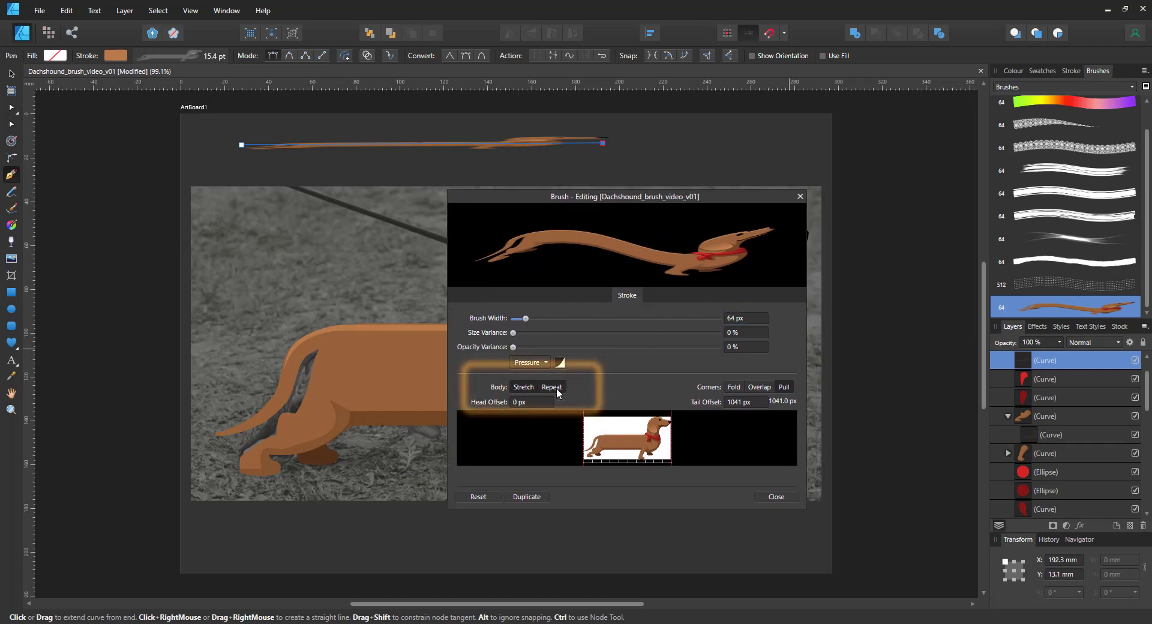
pyautogui.click(552, 386)
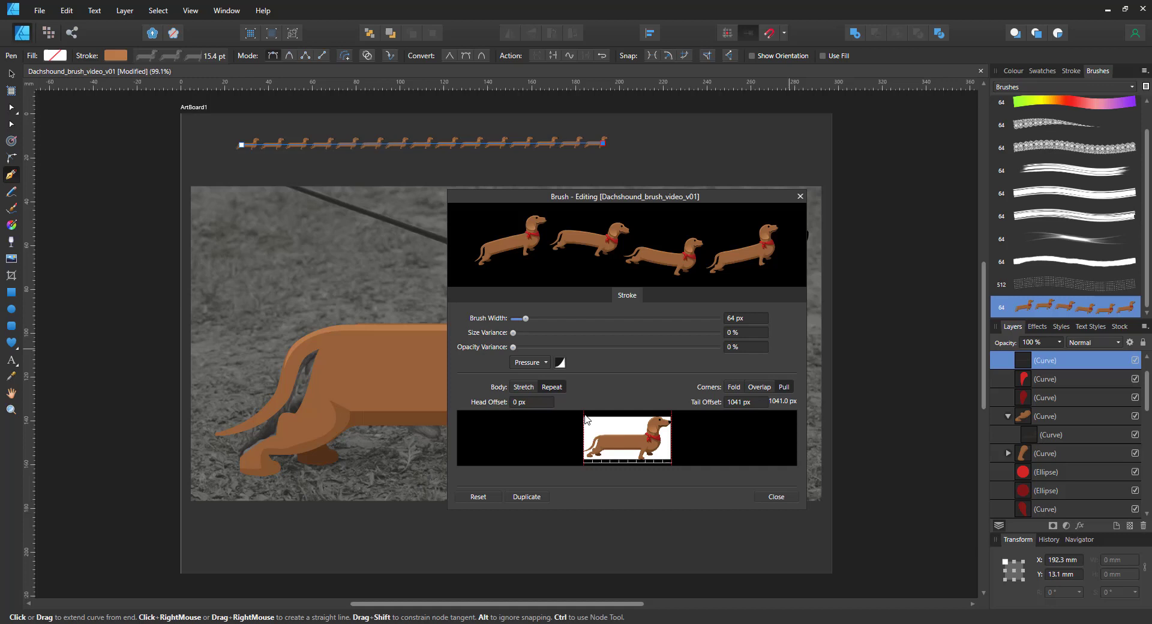
pyautogui.moveTo(584, 440)
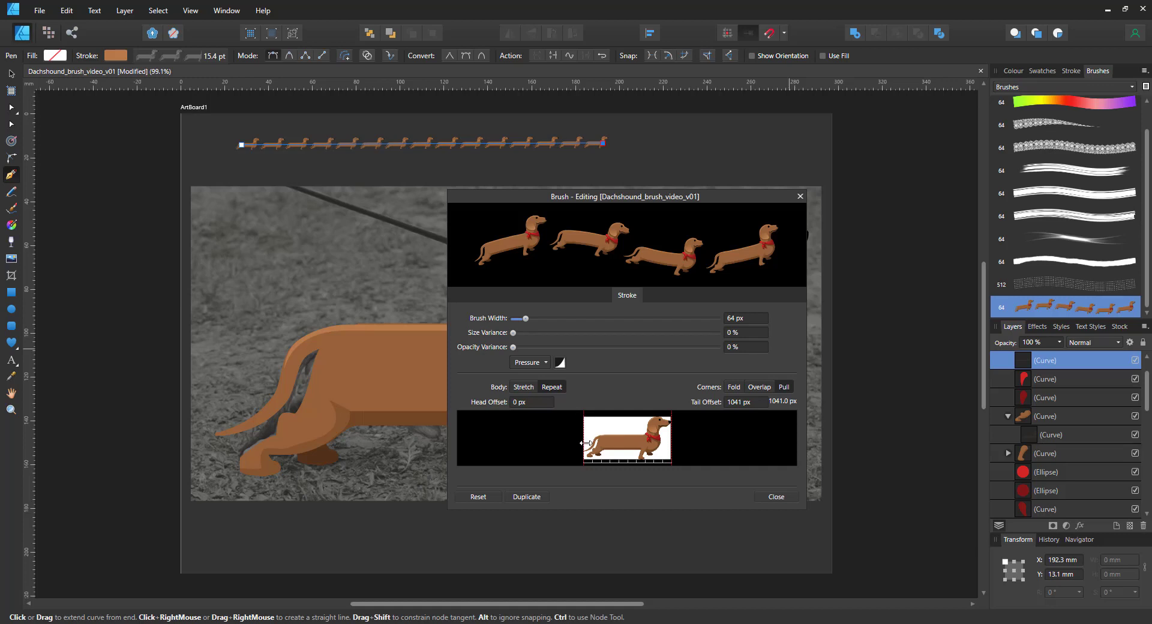
pyautogui.moveTo(584, 440); pyautogui.dragTo(595, 440)
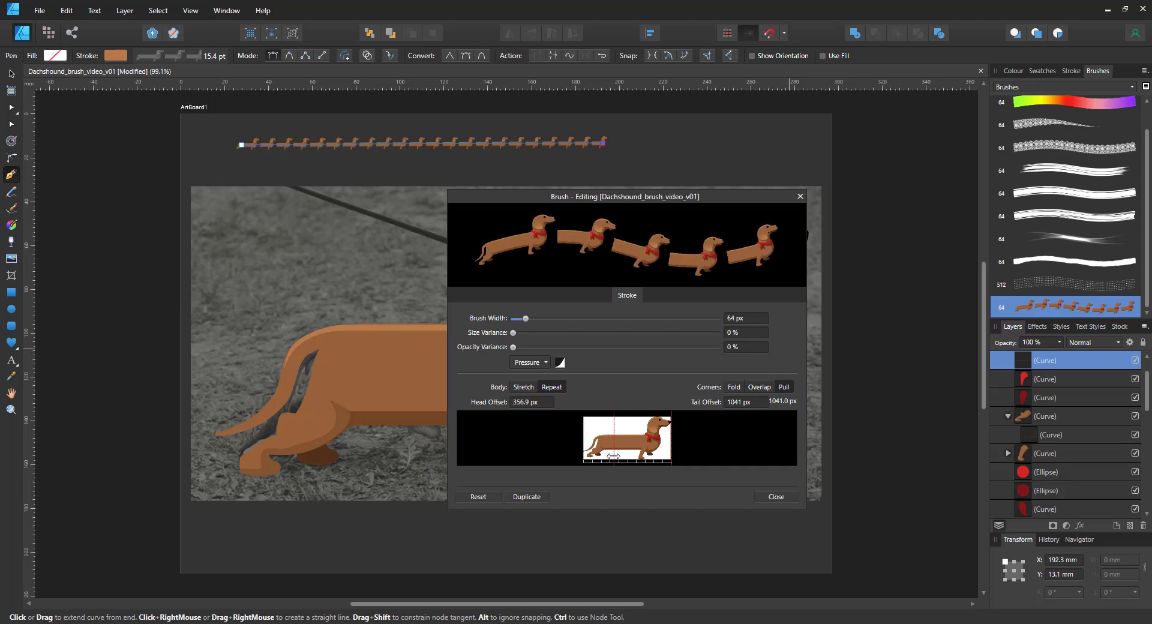
pyautogui.moveTo(610, 456); pyautogui.dragTo(606, 456)
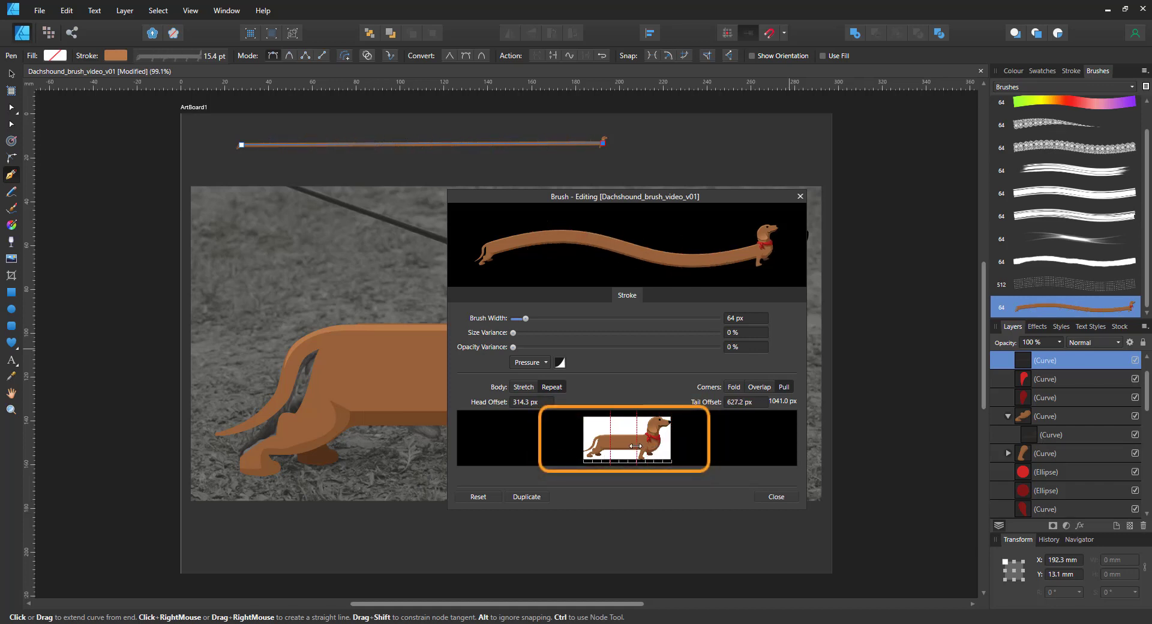
pyautogui.moveTo(637, 446); pyautogui.dragTo(634, 446)
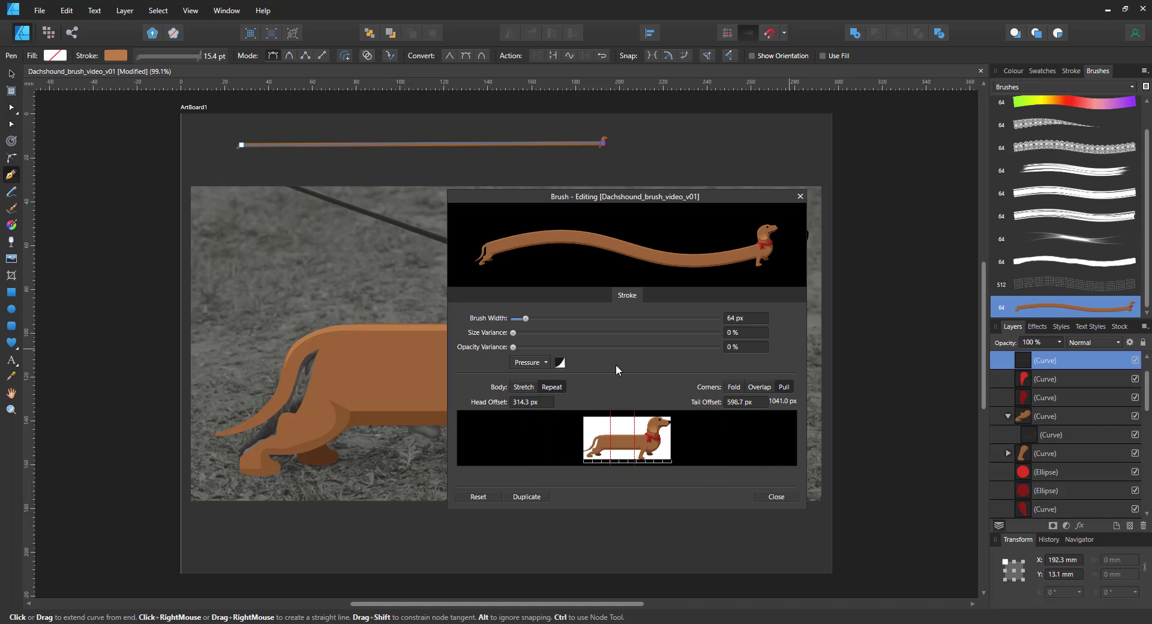
pyautogui.moveTo(583, 396)
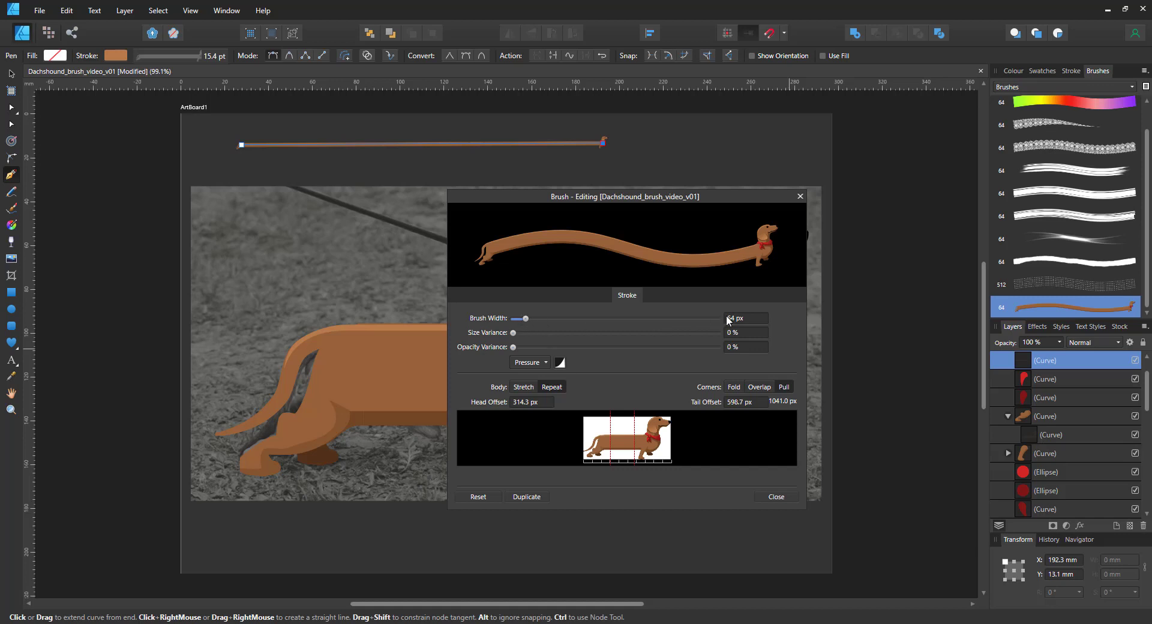
# - Double the brush width to 128 px, leave size variance at 0%, and close the settings
pyautogui.click(744, 318)
pyautogui.write('128')
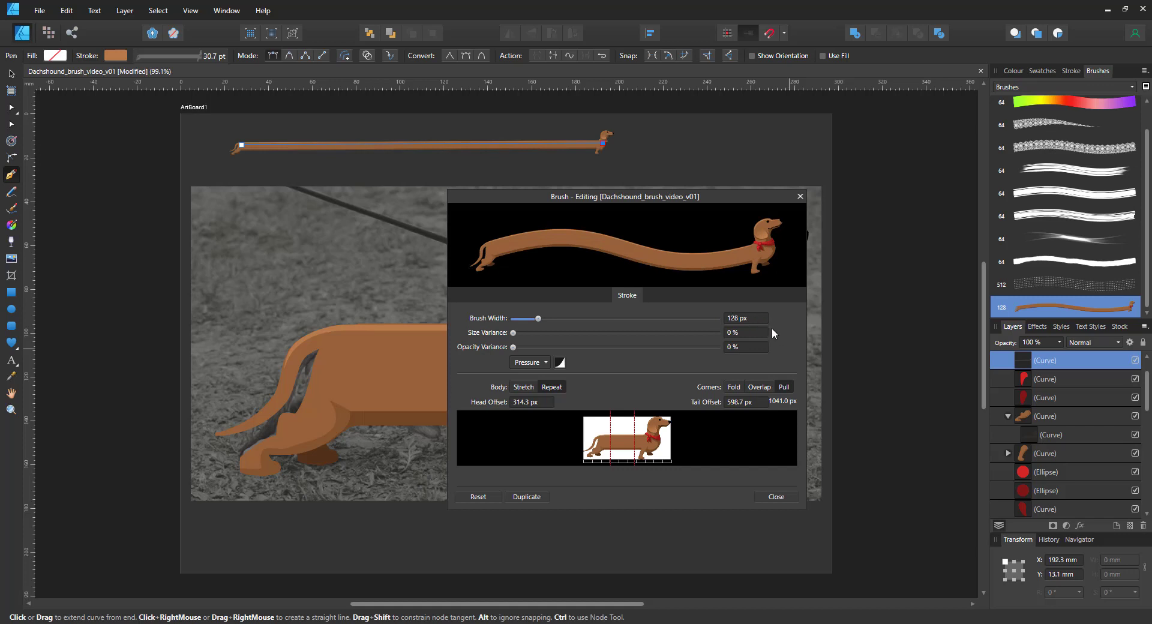
pyautogui.moveTo(518, 332); pyautogui.dragTo(540, 332)
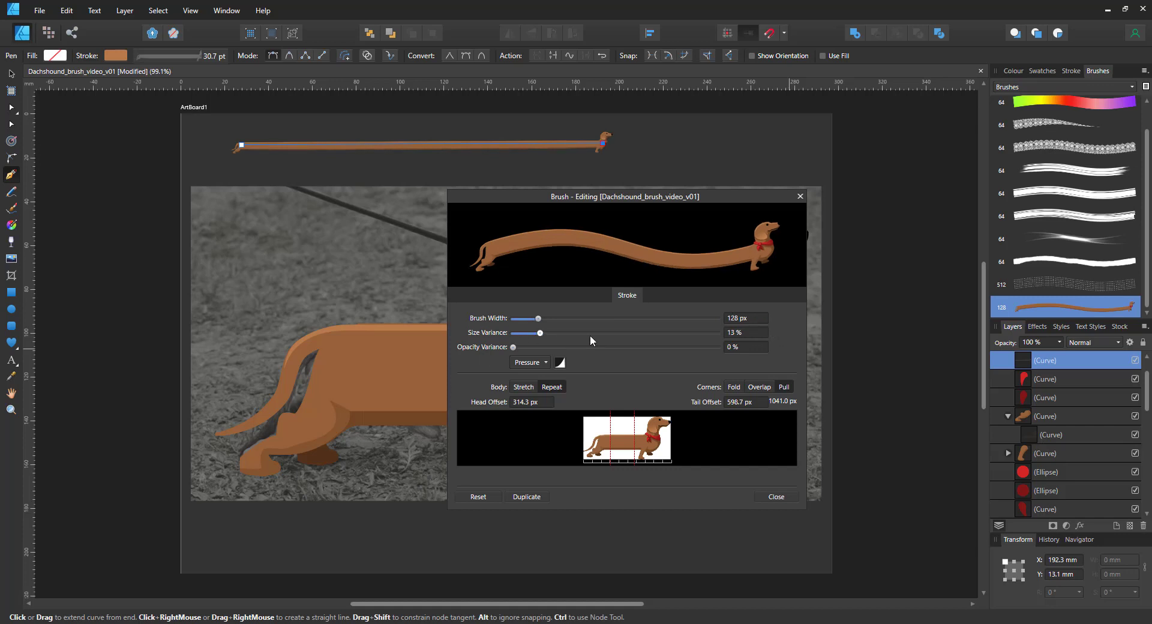
pyautogui.moveTo(541, 332); pyautogui.dragTo(717, 332)
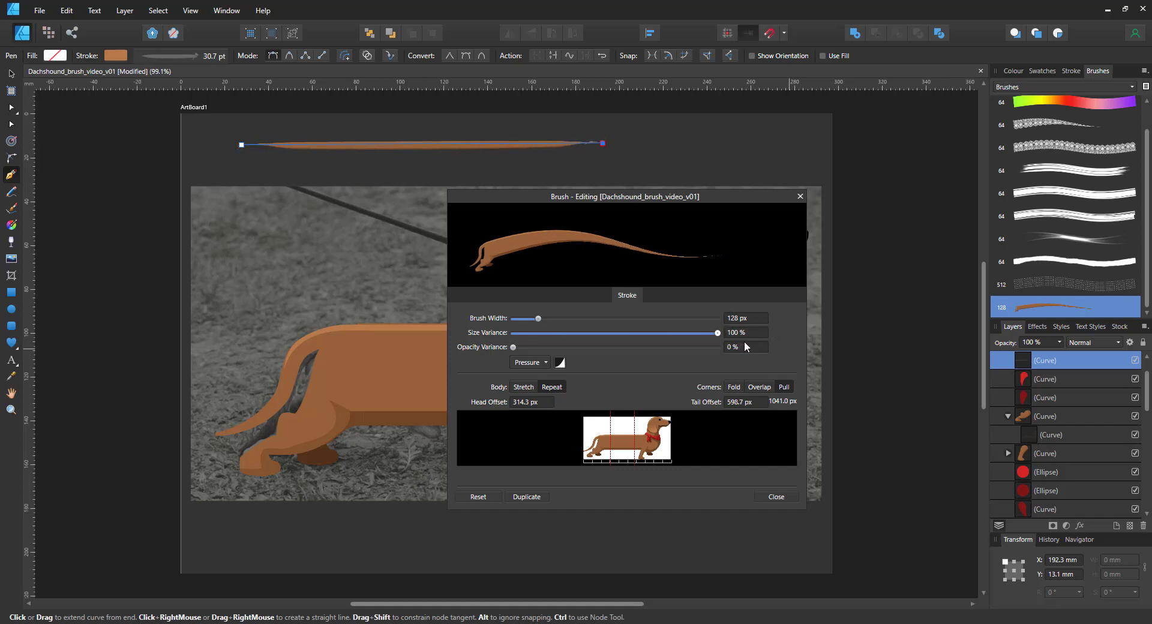
pyautogui.moveTo(716, 332); pyautogui.dragTo(512, 333)
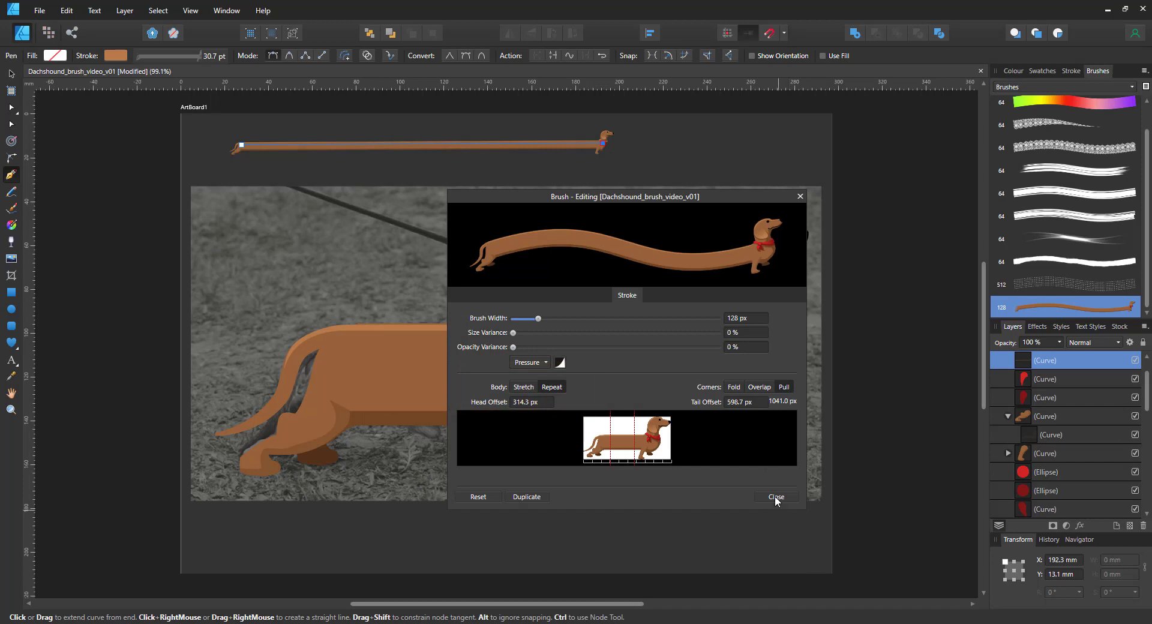
pyautogui.click(775, 496)
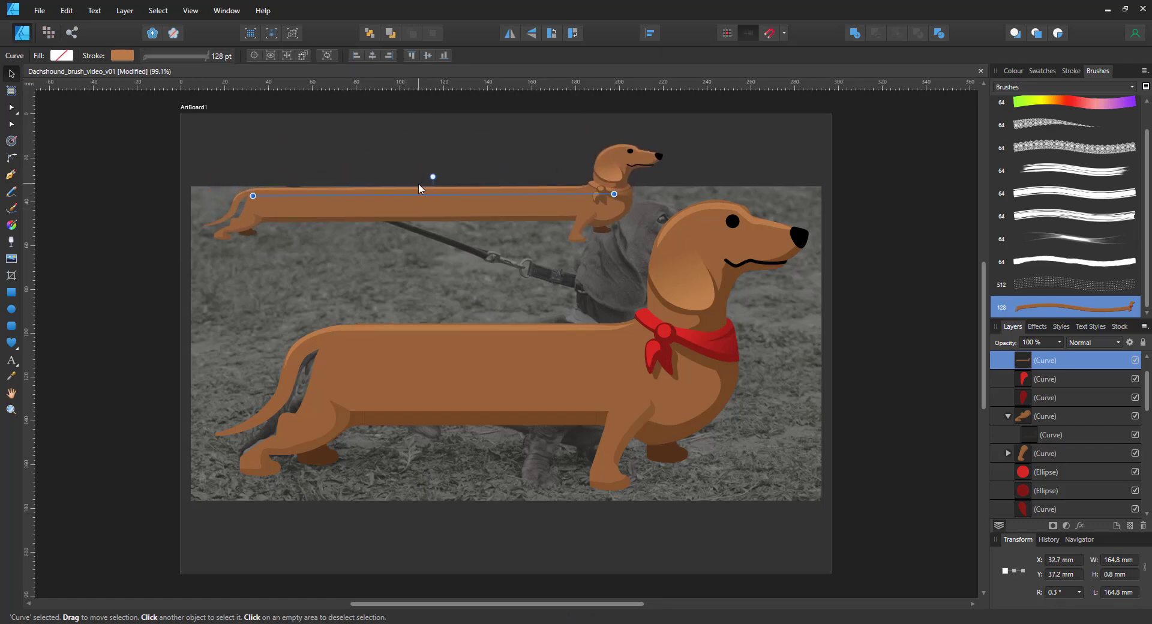
# - Return to the Colour panel with the long dachshund stroke still selected
pyautogui.click(1013, 71)
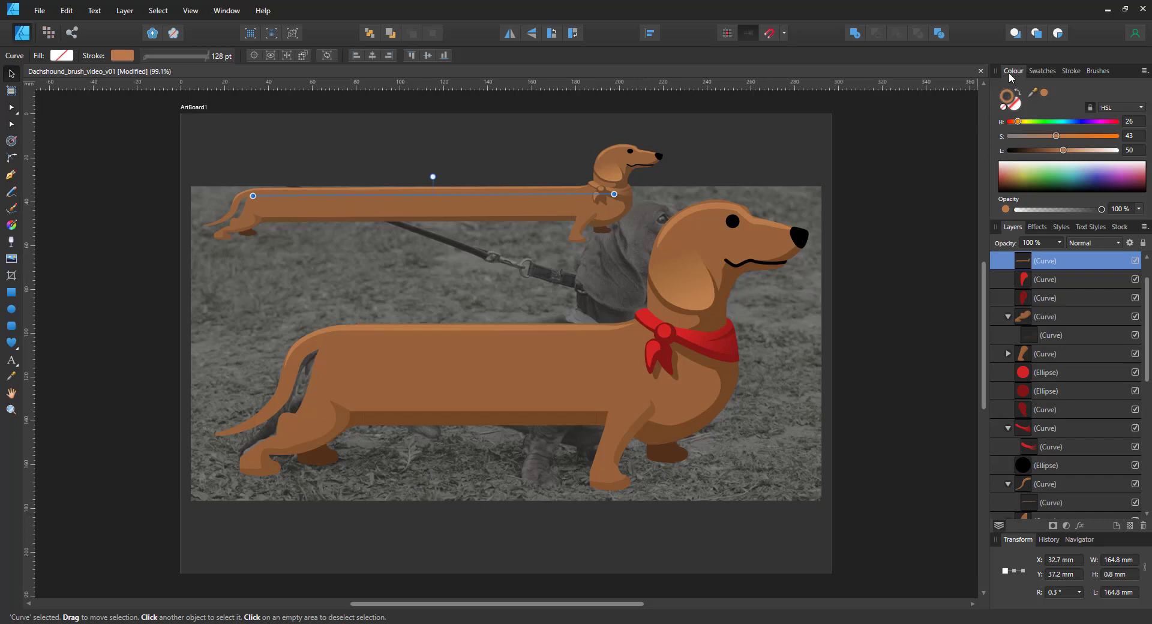